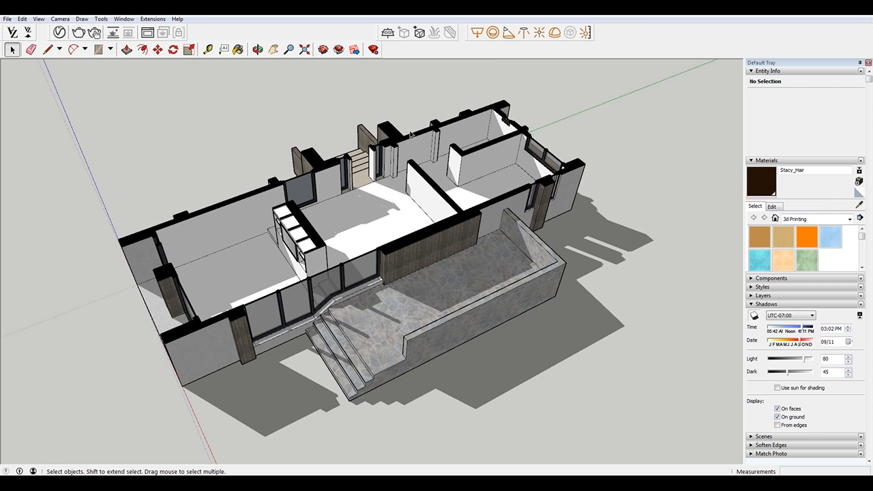
mouse_move(495, 125)
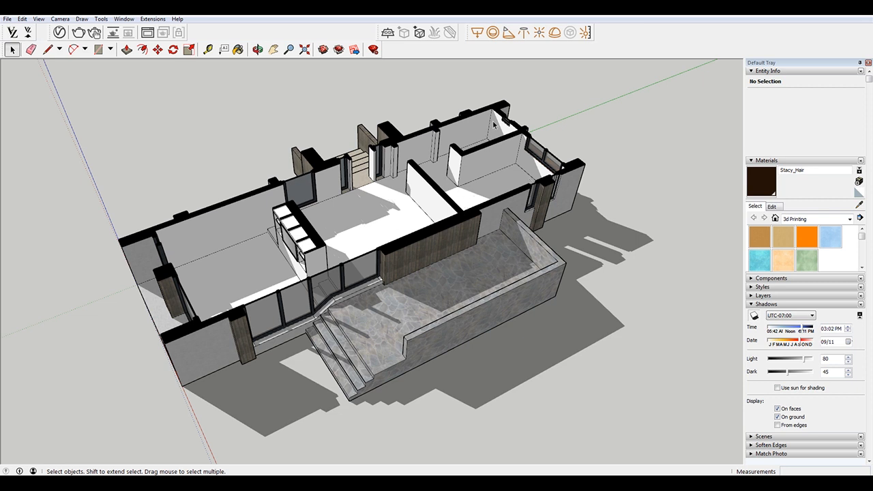
mouse_move(239, 241)
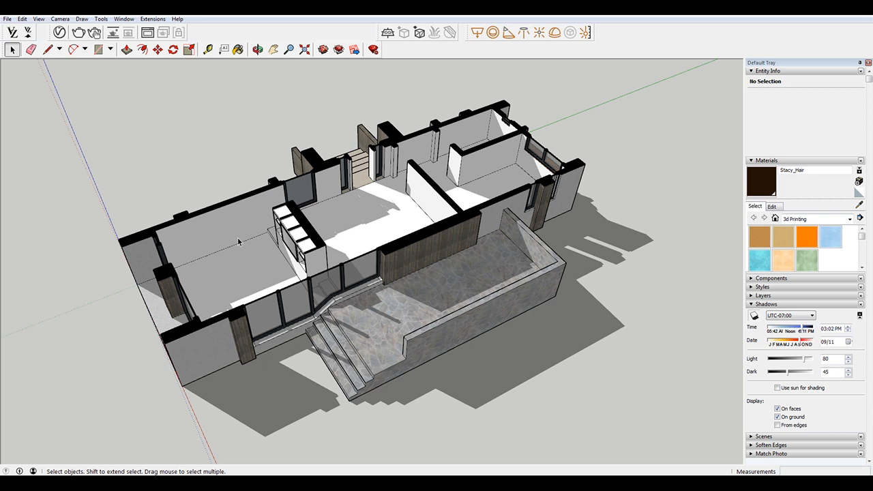
mouse_move(272, 249)
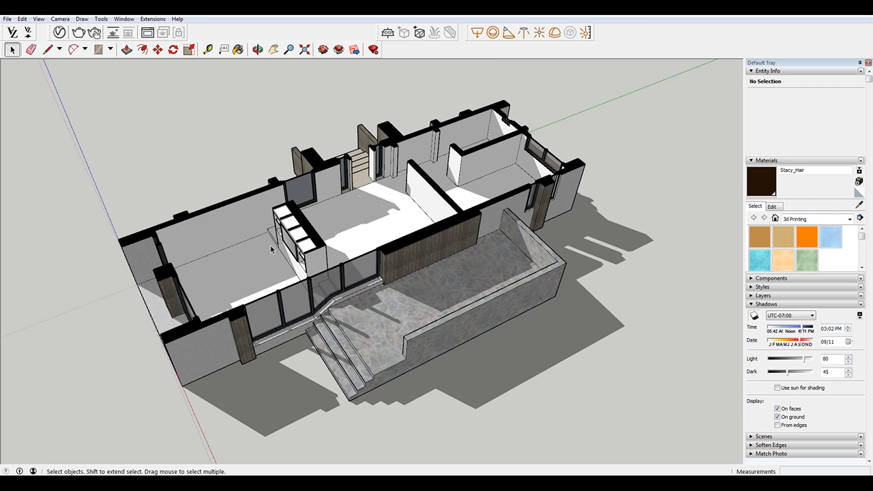
mouse_move(251, 208)
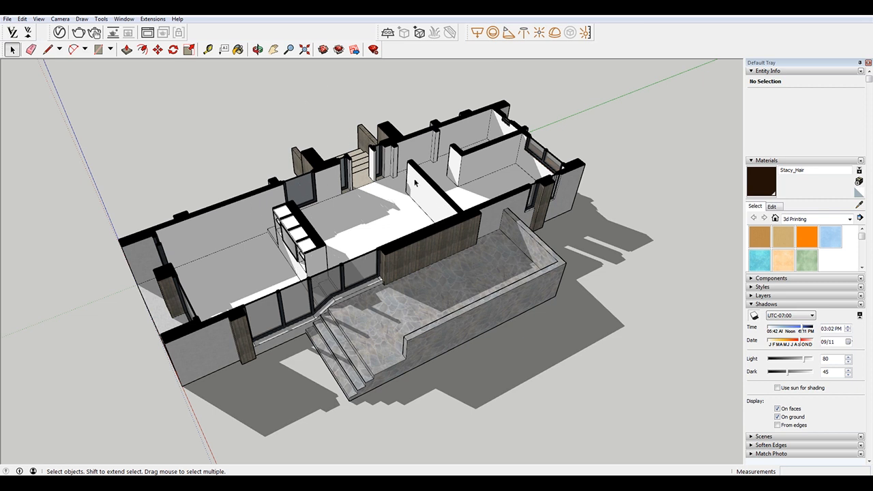
mouse_move(324, 237)
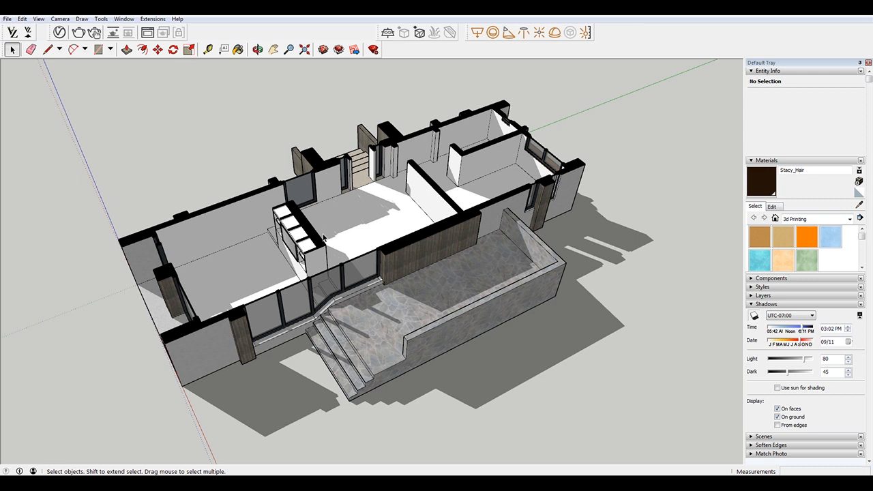
mouse_move(277, 266)
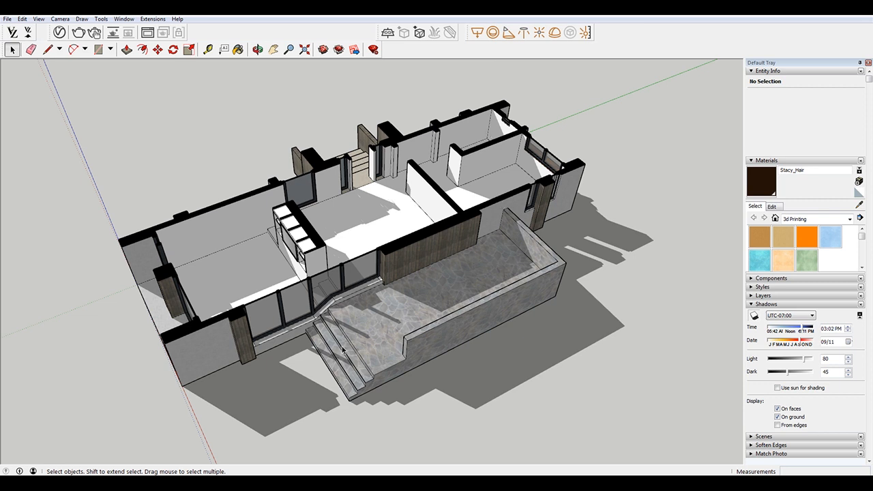
mouse_move(421, 234)
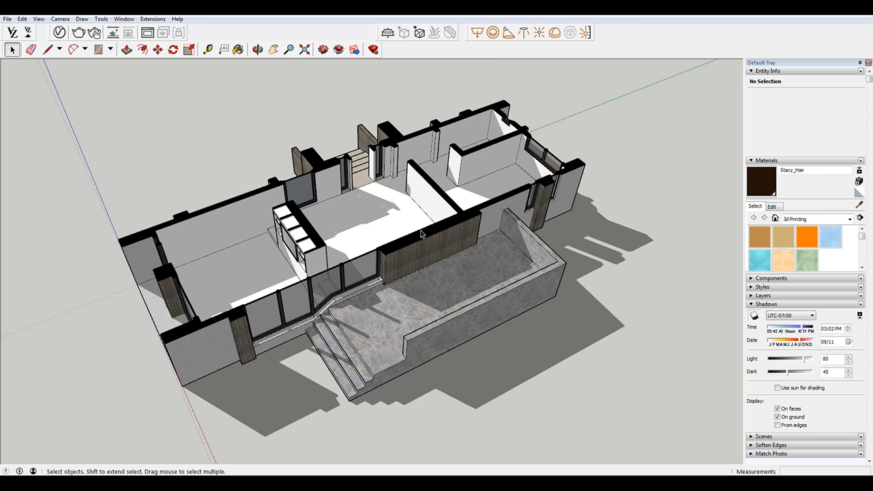
mouse_move(404, 225)
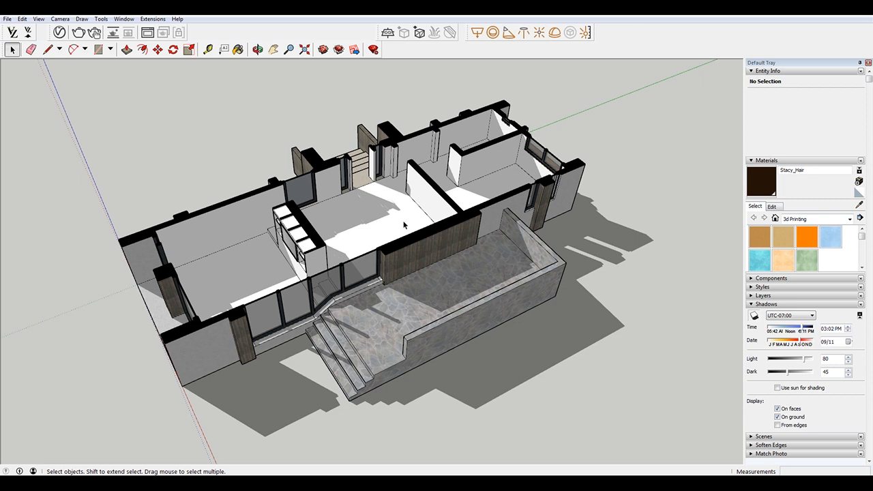
mouse_move(444, 217)
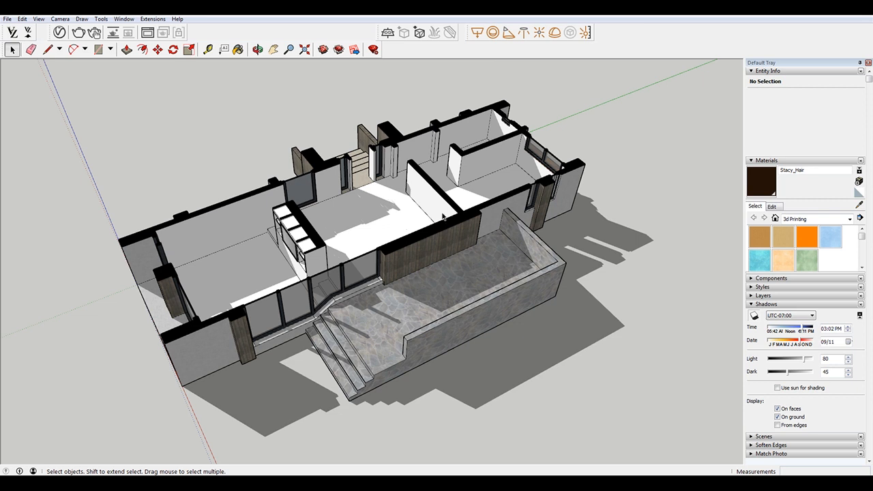
mouse_move(382, 217)
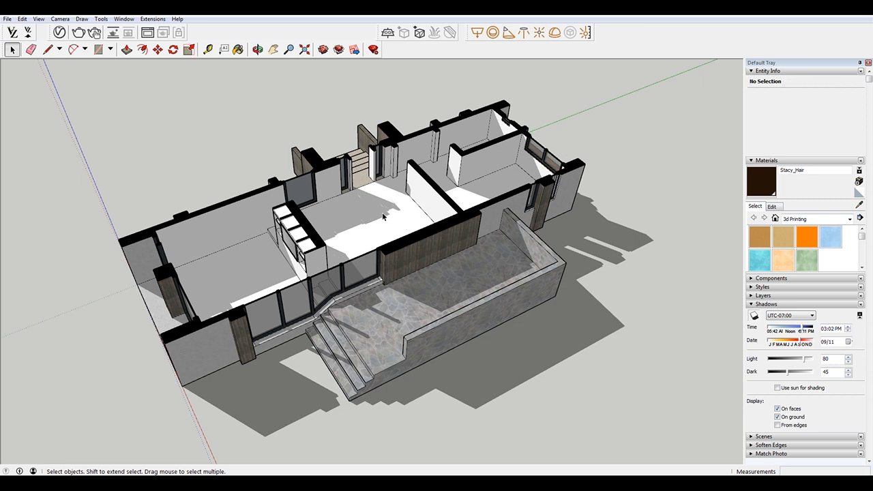
Select the large floor face to read its area in Entity Info, then deselect it.
left_click(382, 217)
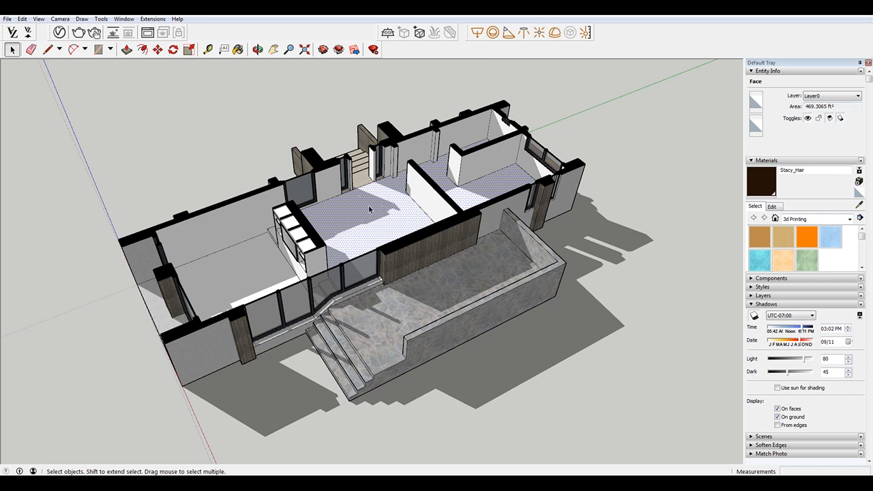
mouse_move(391, 216)
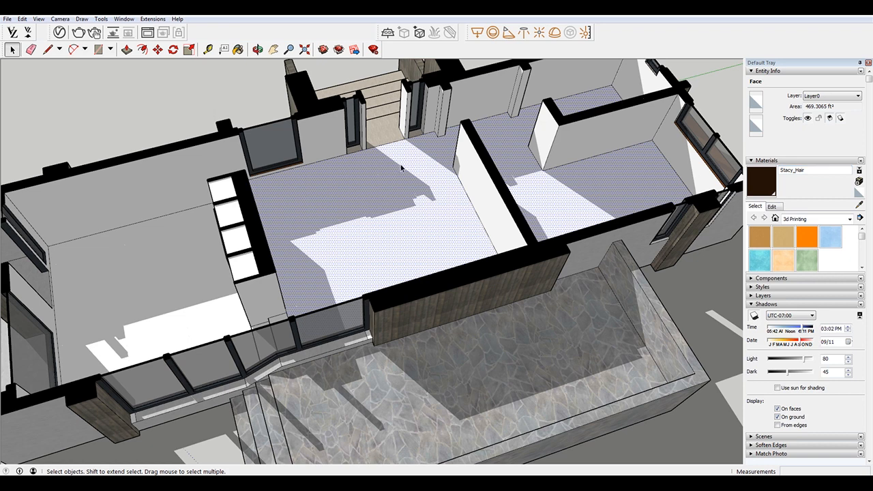
mouse_move(484, 140)
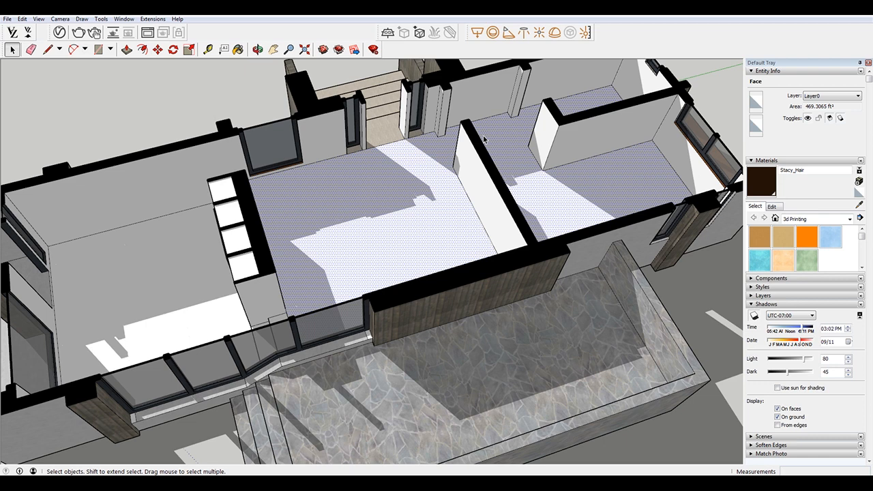
left_click(409, 176)
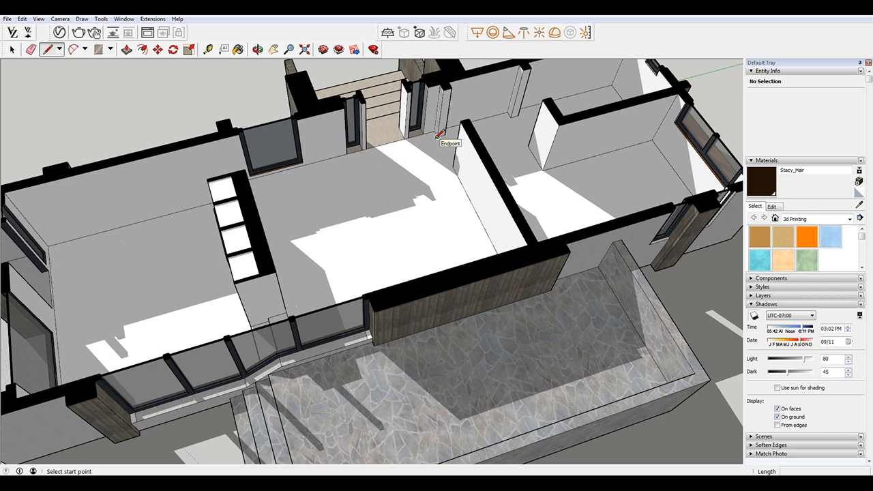
Draw an edge across the doorway and confirm the central room floor's 237.6671 ft² area.
left_click(437, 137)
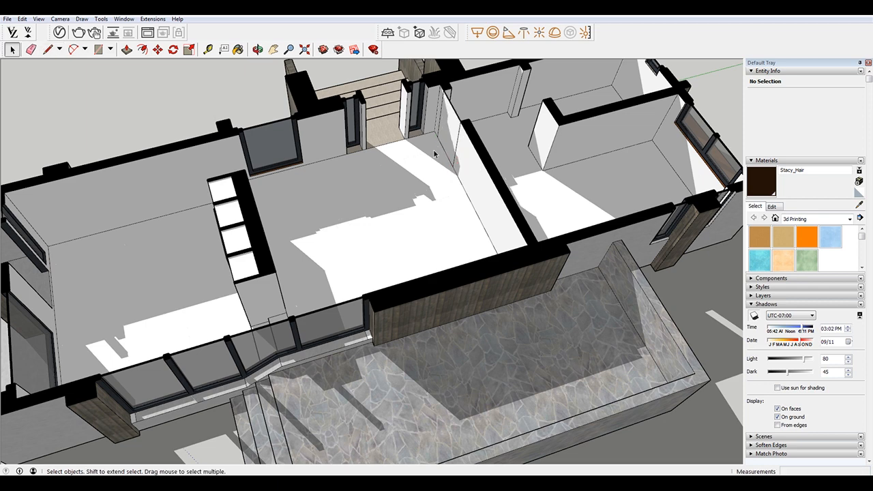
mouse_move(459, 138)
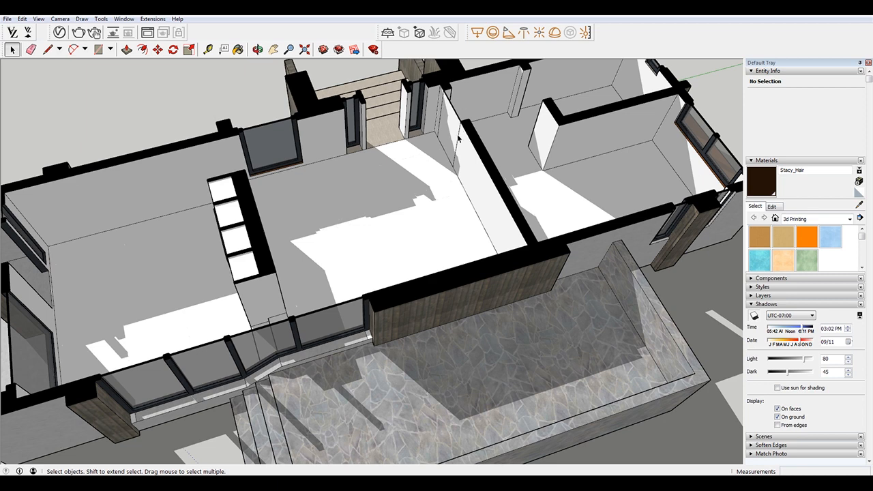
mouse_move(461, 123)
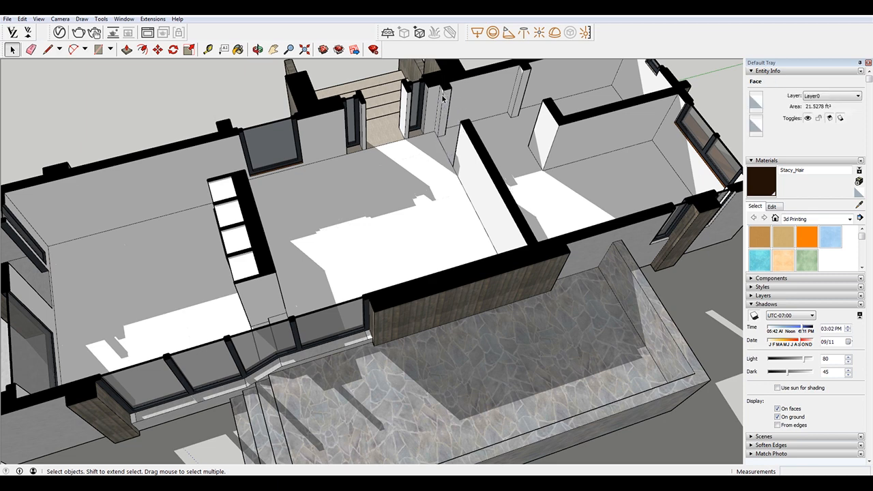
left_click(442, 149)
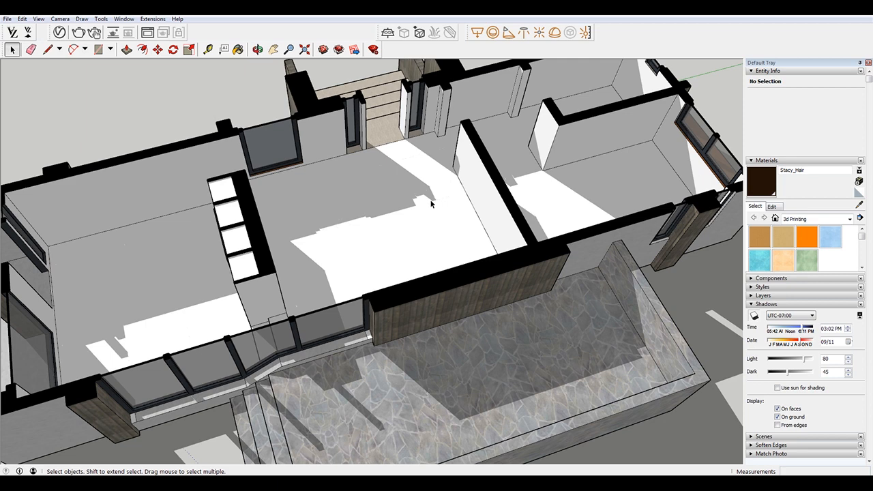
left_click(334, 197)
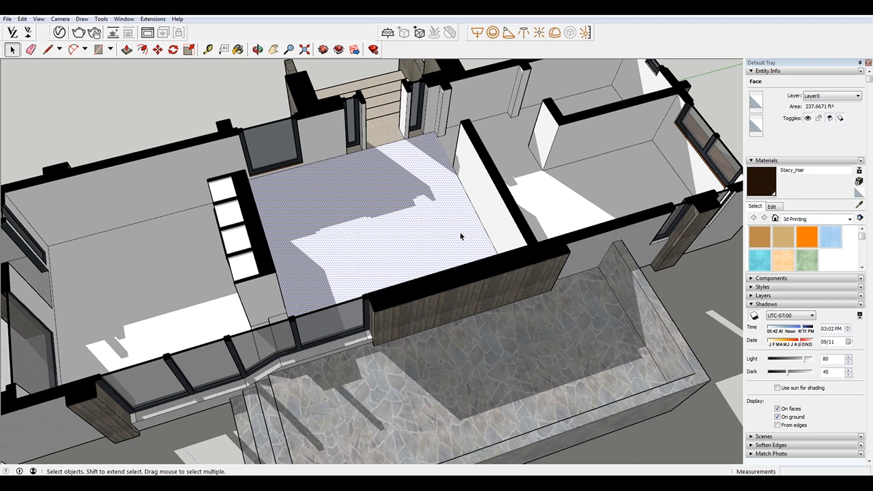
mouse_move(452, 221)
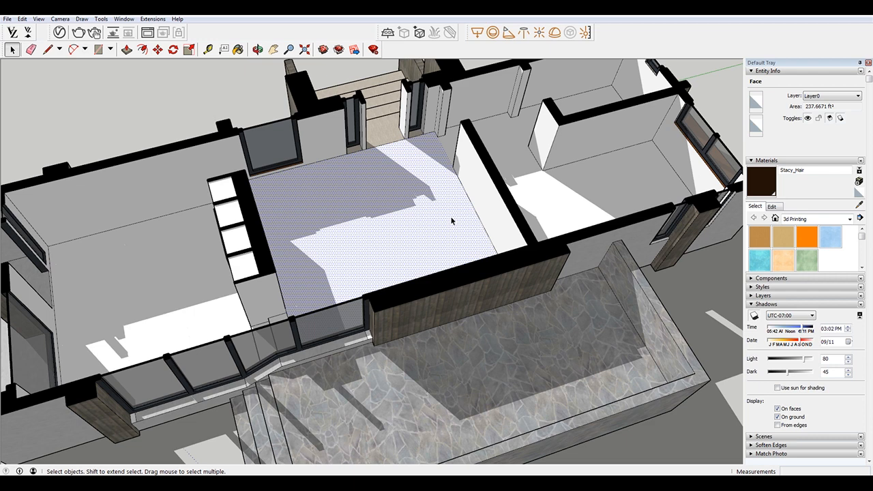
mouse_move(427, 167)
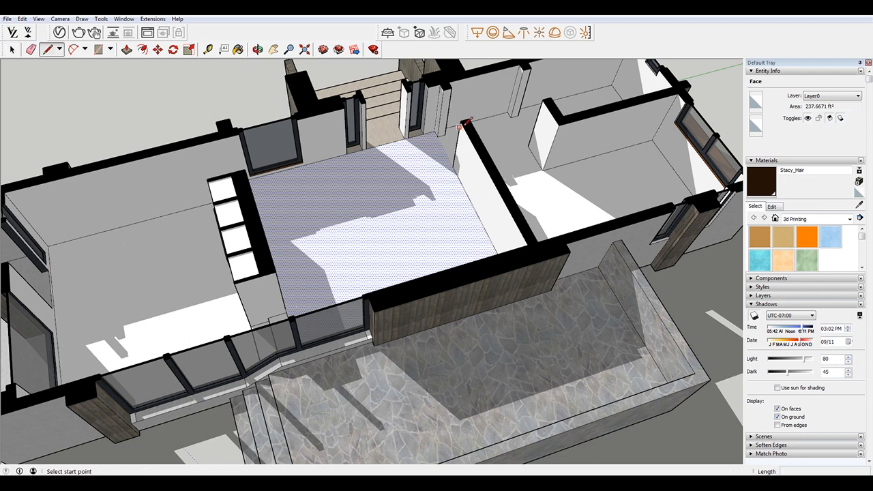
mouse_move(249, 324)
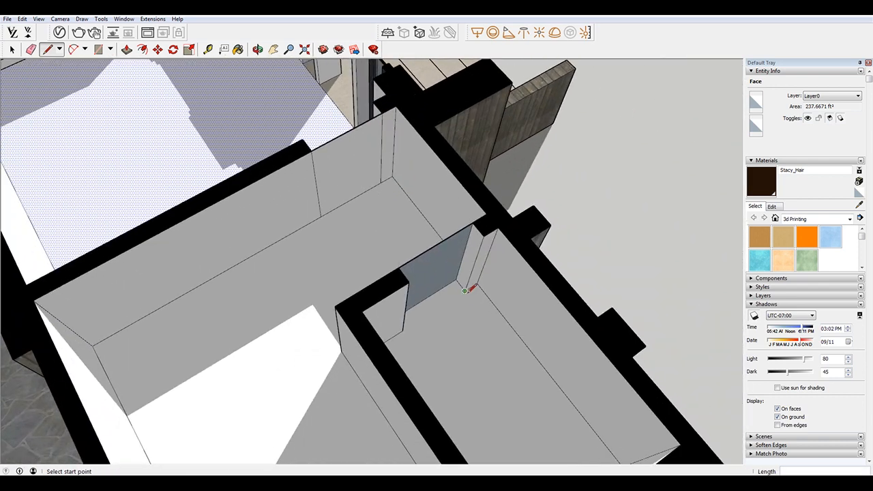
Close the remaining doorways with edges, select and right-click them, and orbit out to the house.
left_click(13, 49)
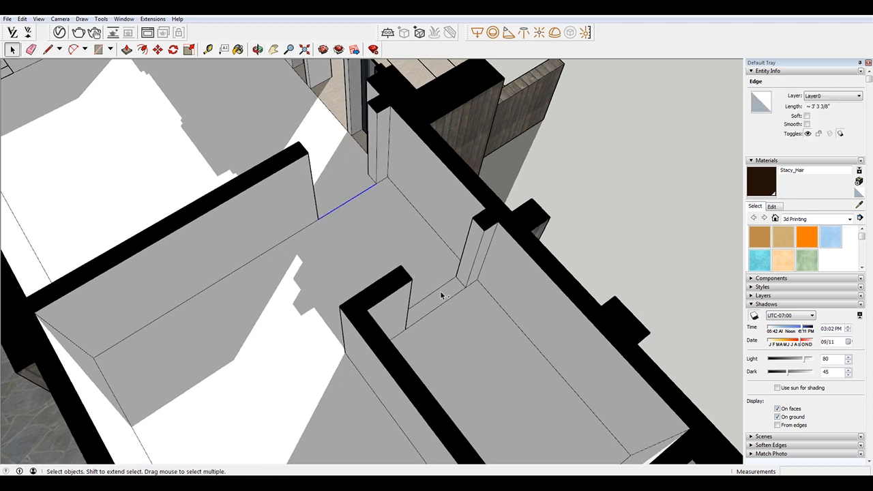
left_click(433, 300)
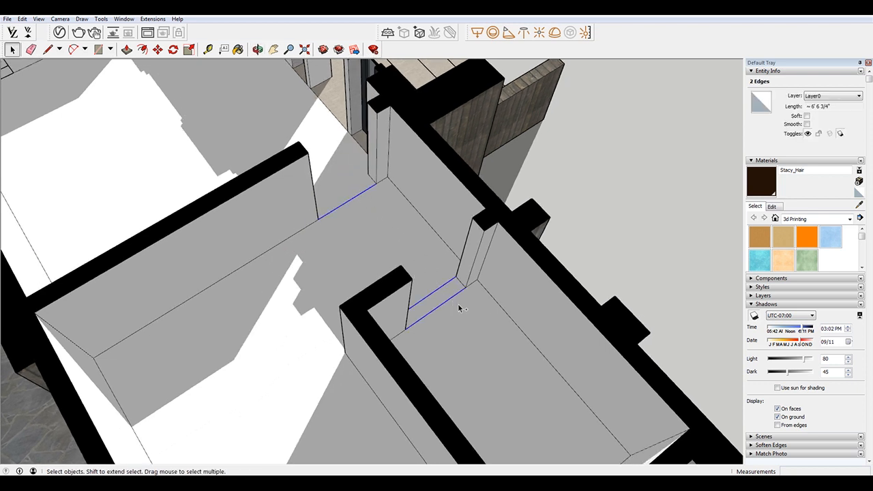
left_click(457, 276)
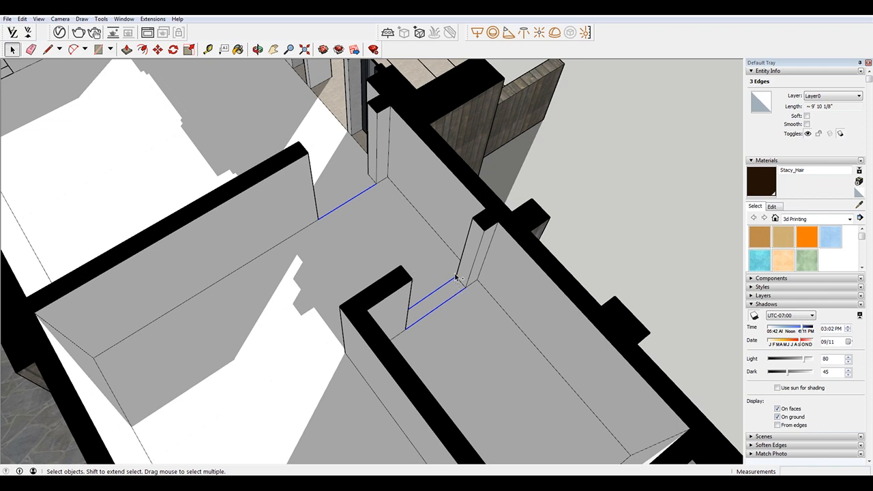
right_click(455, 278)
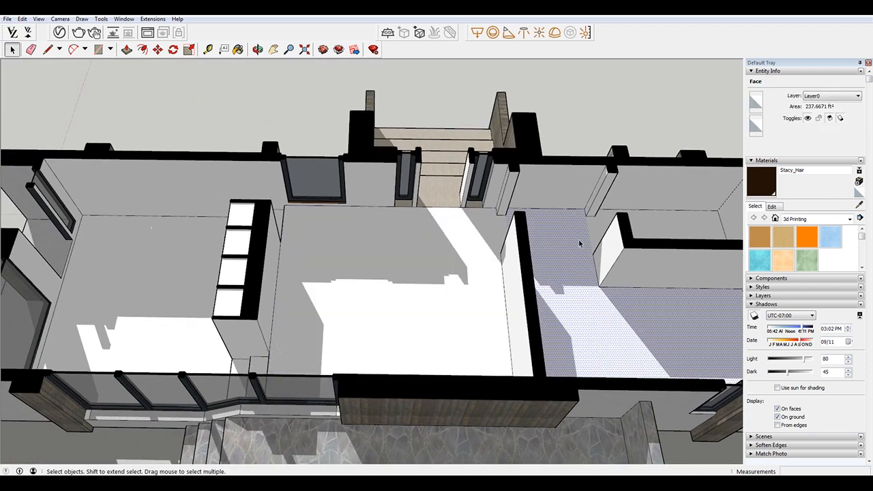
left_click_drag(579, 243, 290, 278)
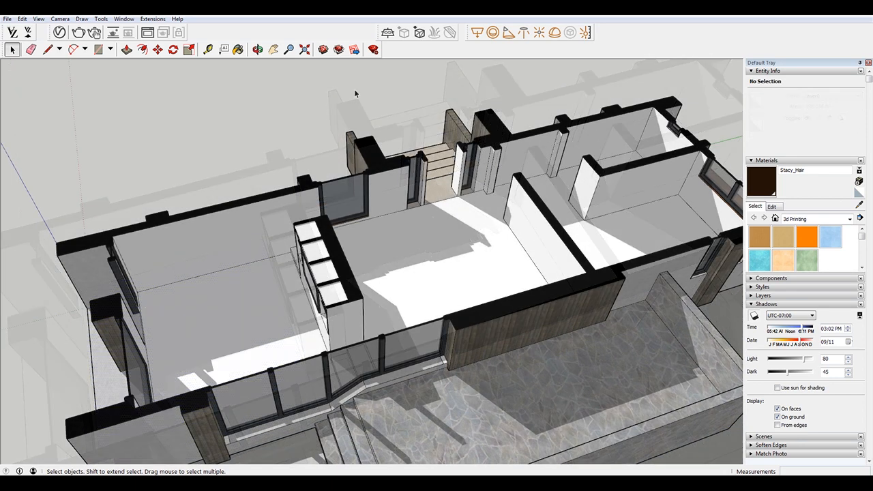
mouse_move(225, 49)
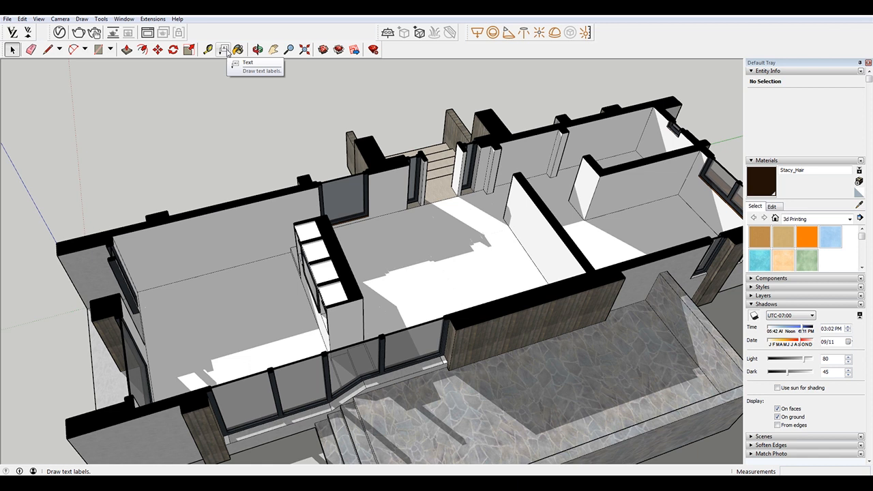
Place a leader label reading 237.6671 ft² above the kitchen floor.
left_click(224, 49)
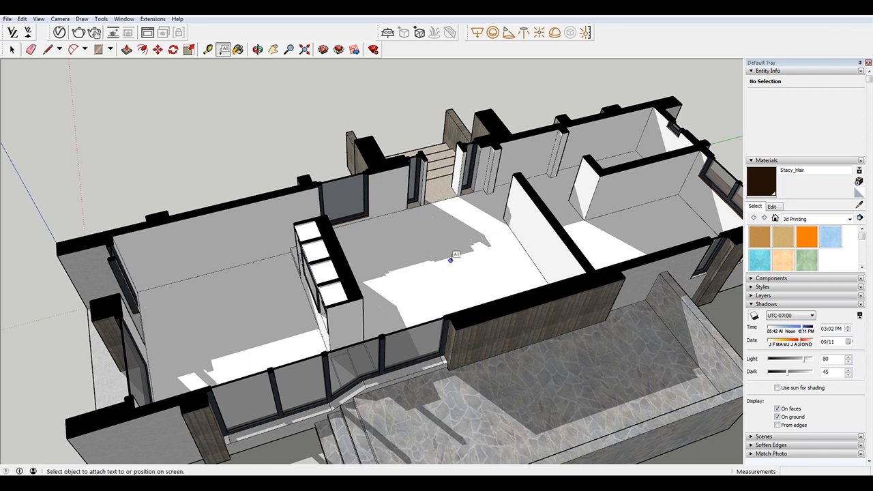
left_click(450, 260)
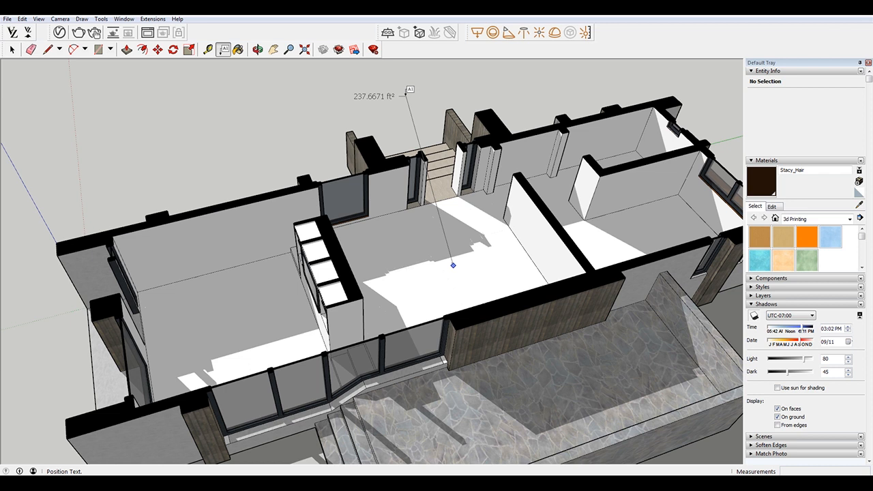
double_click(371, 96)
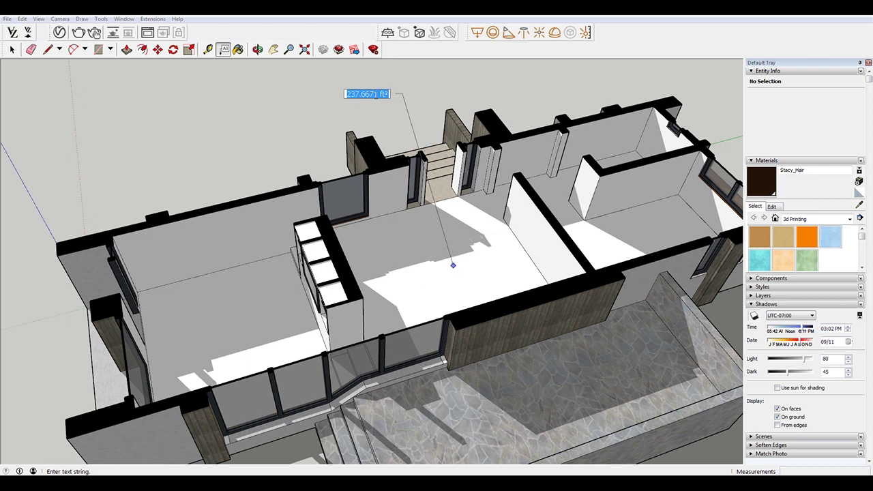
key("Return")
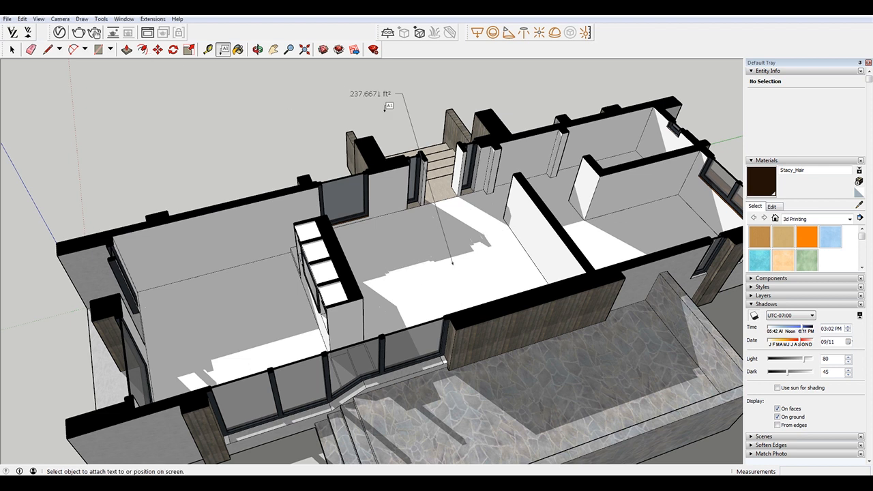
left_click(12, 49)
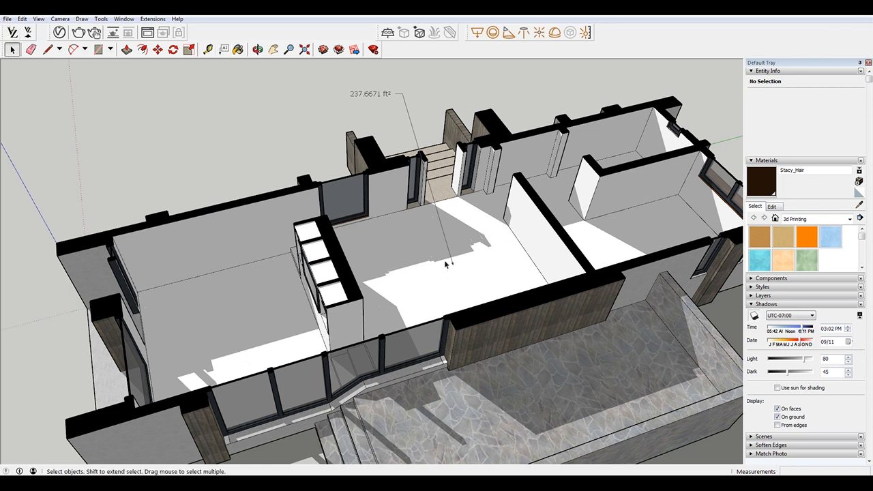
Change the area label's text to 'Kitchen 237.6671 ft²', then delete the label.
left_click(372, 93)
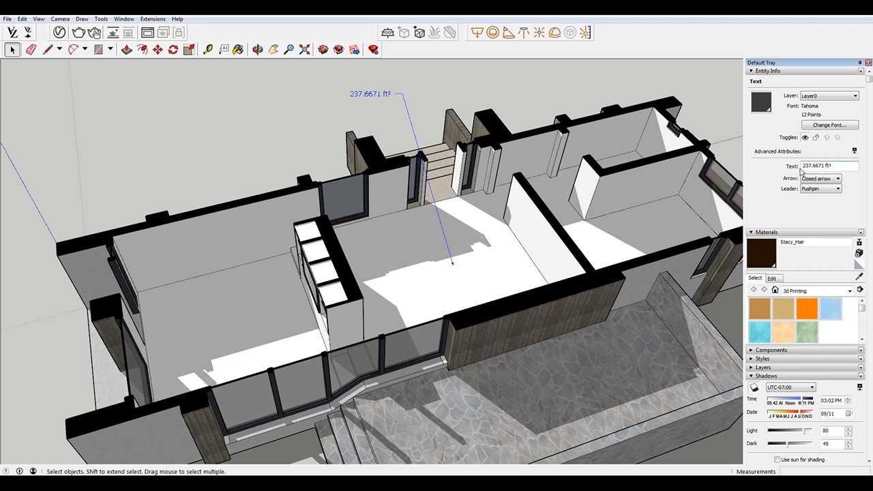
left_click(826, 165)
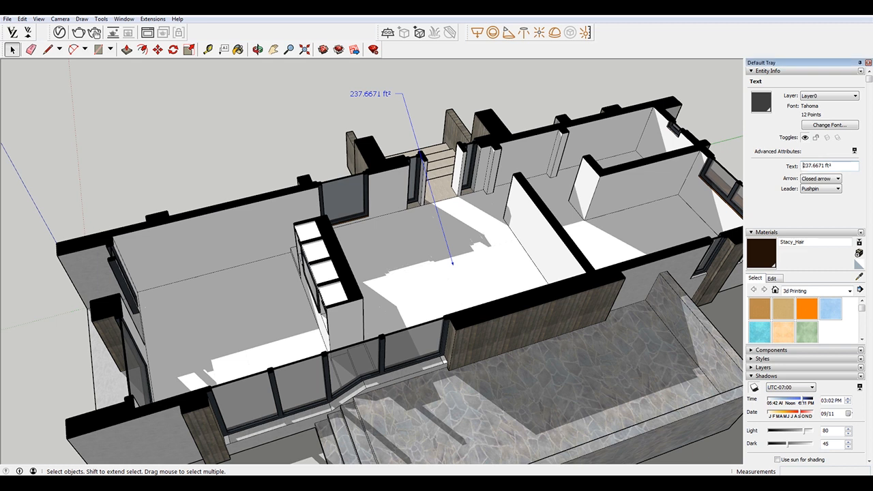
type("Kitchen")
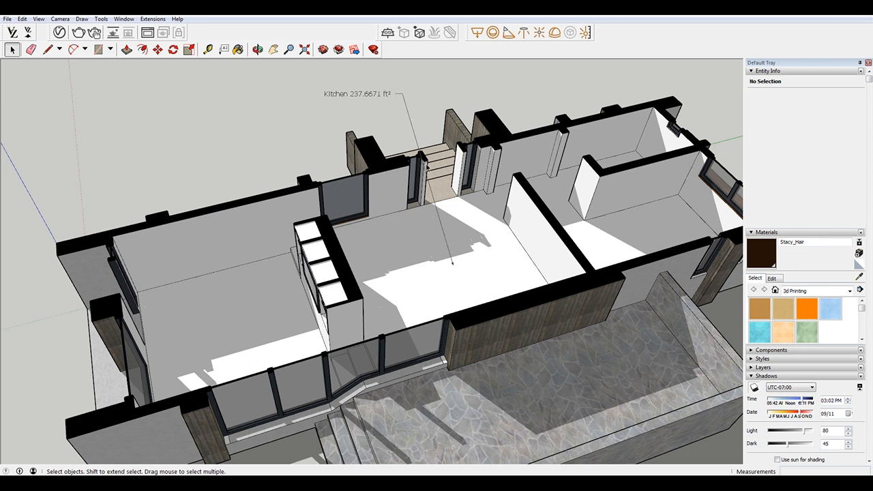
mouse_move(392, 188)
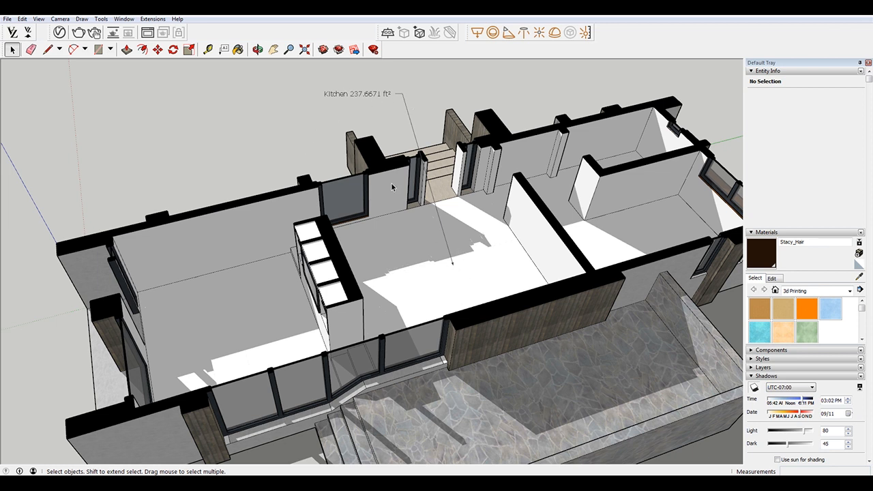
left_click(355, 94)
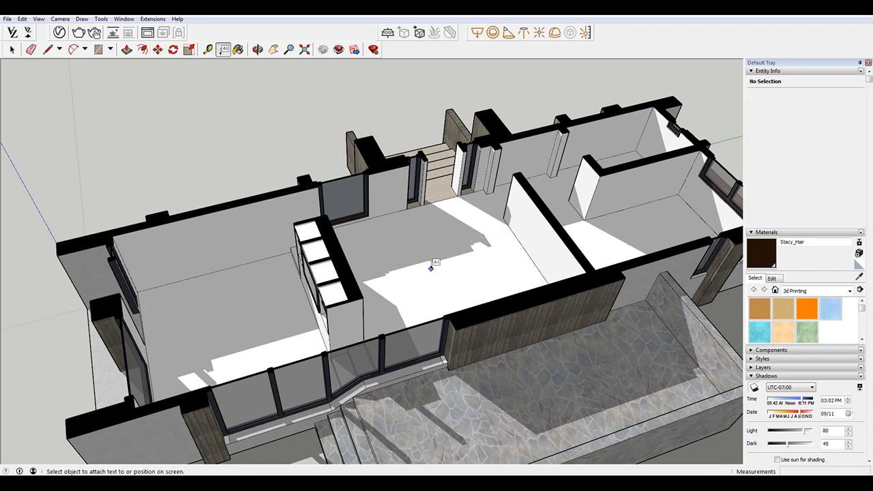
Add a two-line kitchen floor label reading 'Kitchen' above 237.6671 ft².
left_click(431, 268)
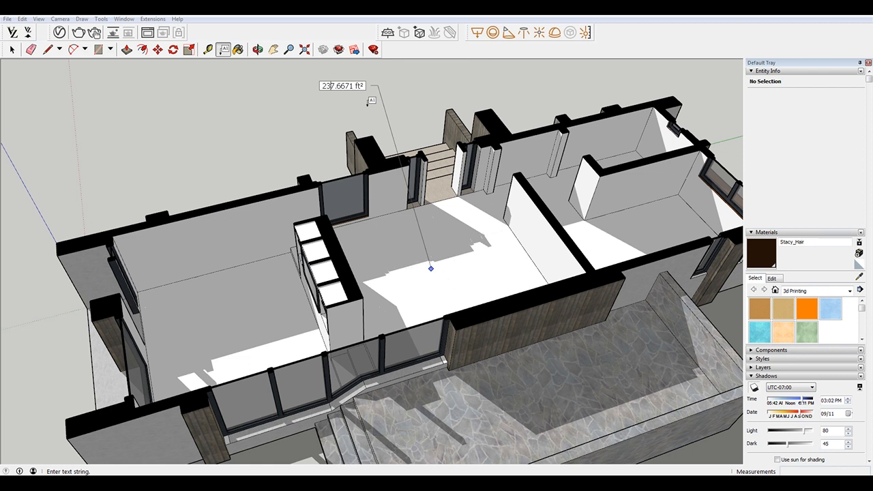
type("Kitchen")
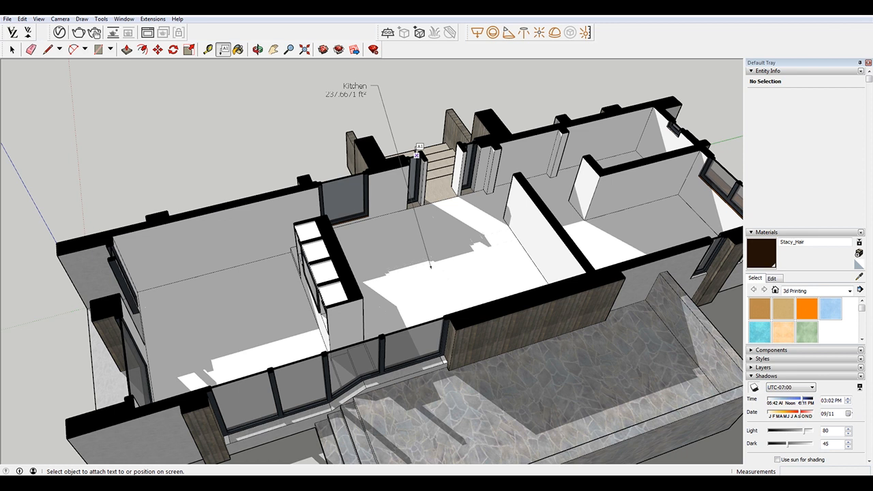
mouse_move(336, 201)
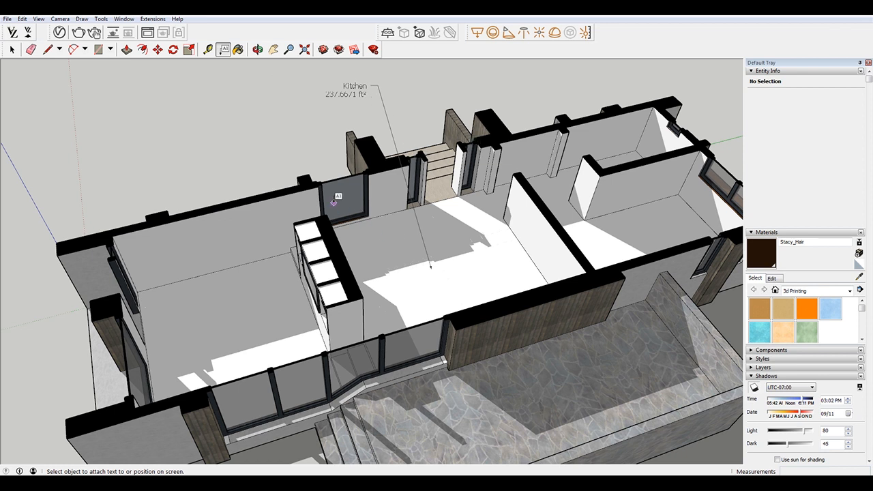
left_click(12, 49)
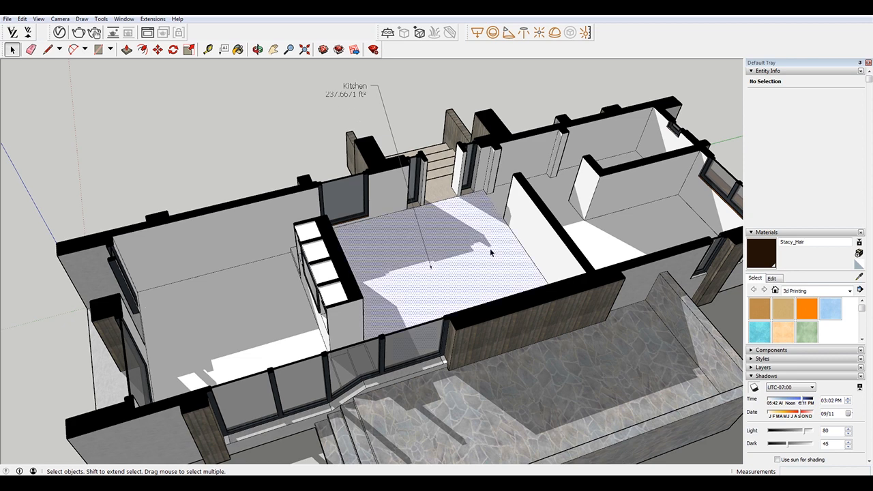
left_click(478, 246)
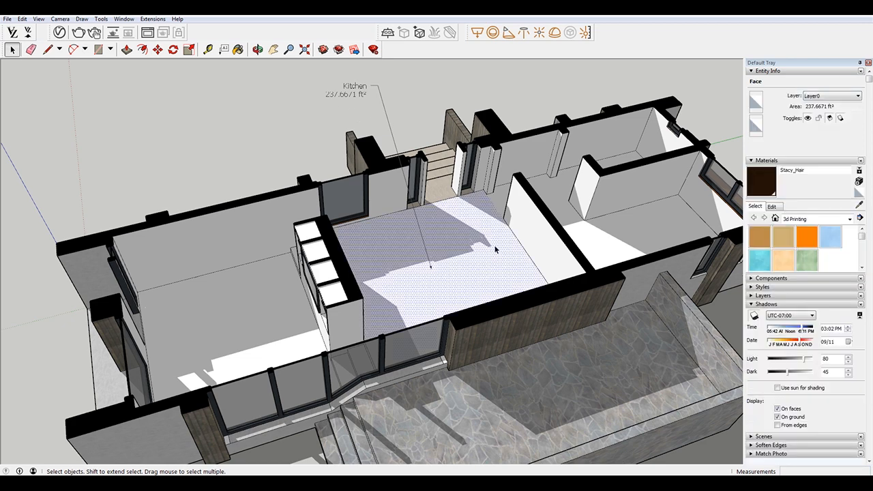
left_click(189, 49)
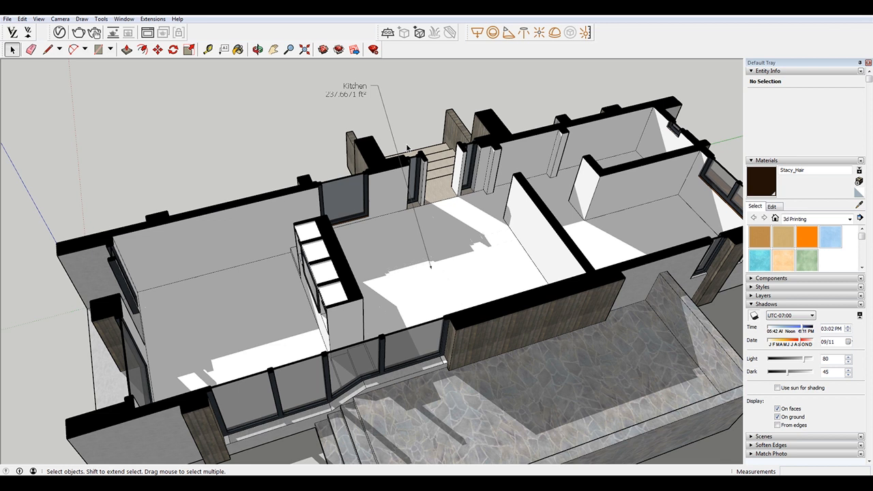
mouse_move(418, 161)
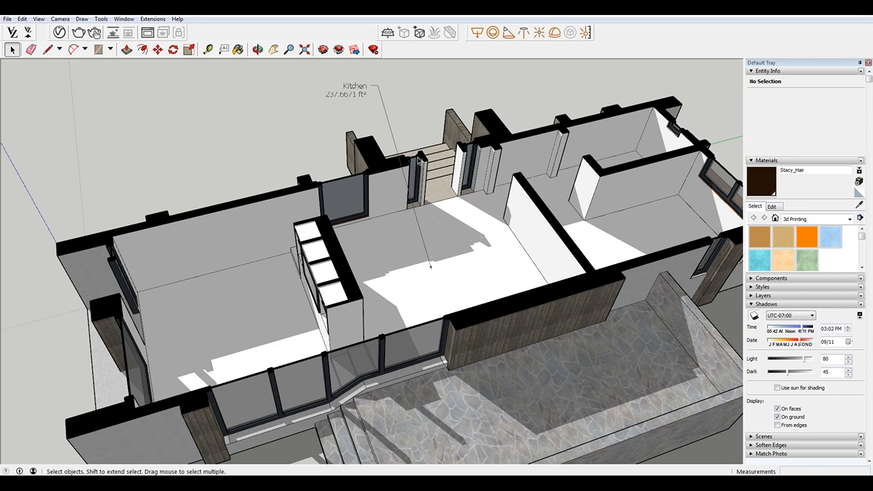
mouse_move(375, 96)
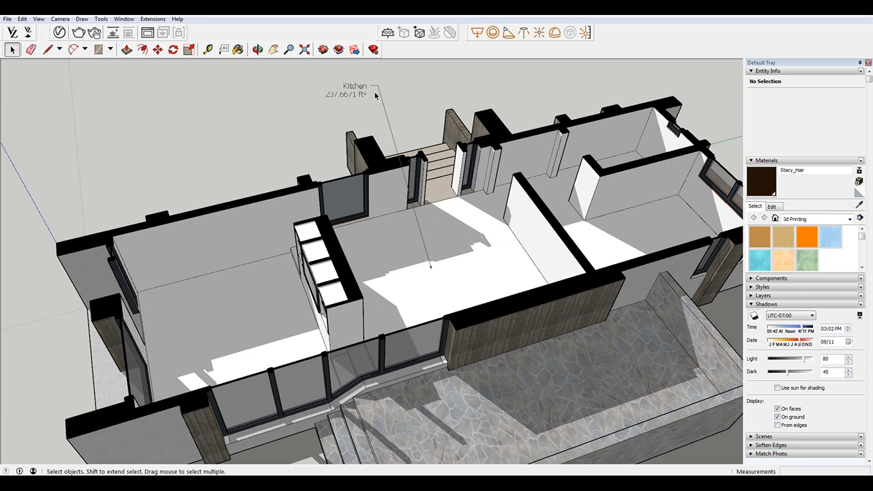
mouse_move(401, 123)
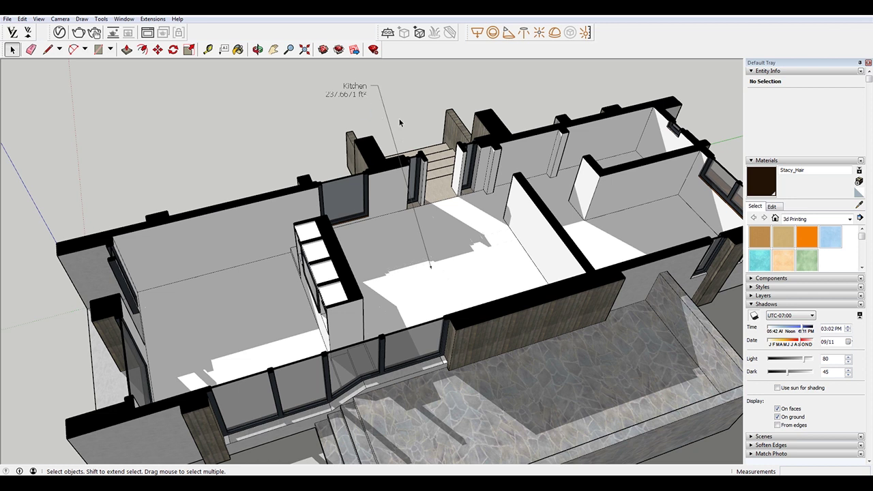
mouse_move(355, 94)
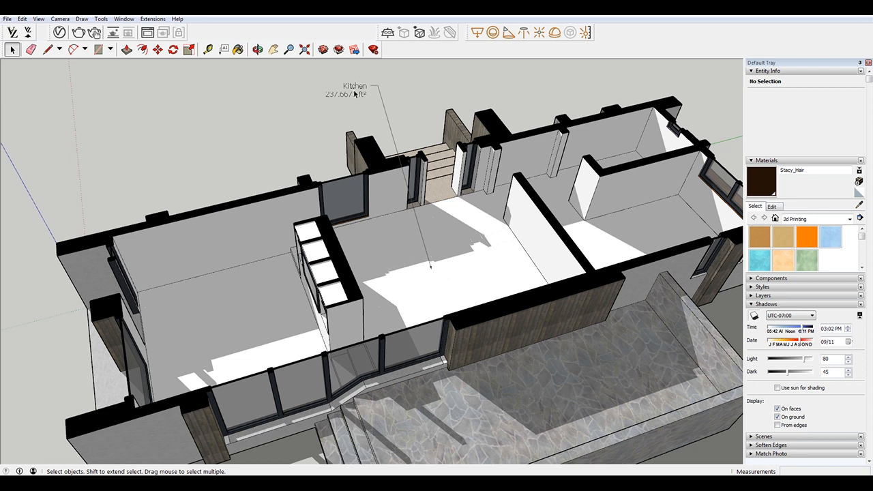
Give the Kitchen label a leader that ends in a dot.
left_click(354, 90)
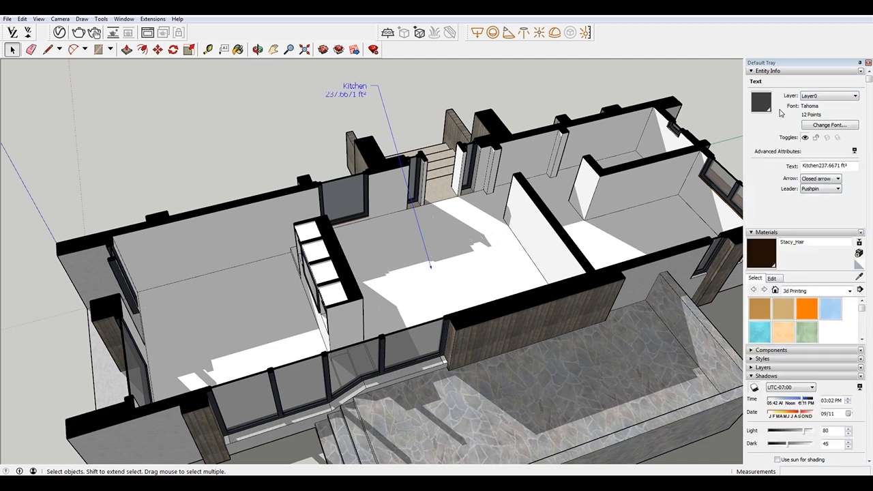
mouse_move(773, 184)
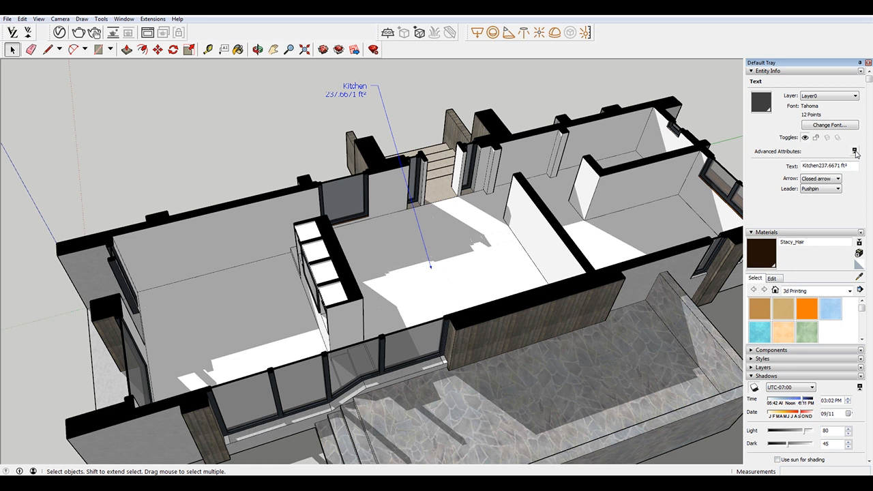
left_click(837, 178)
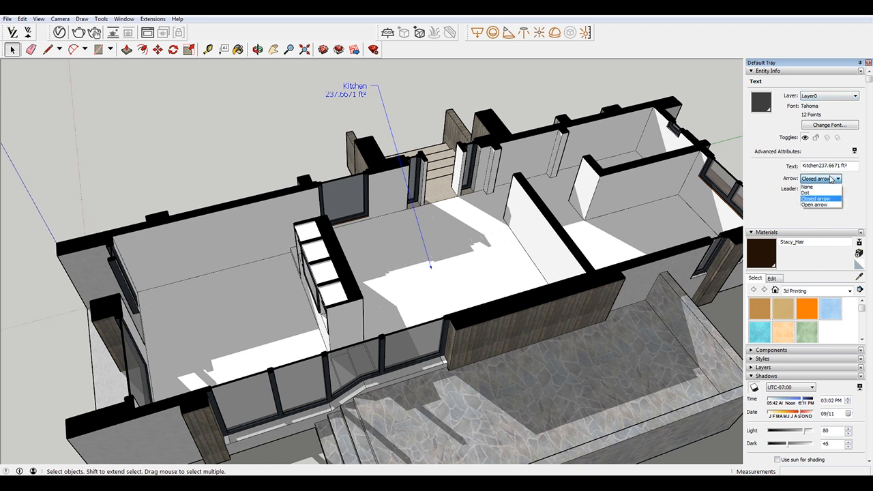
left_click(807, 193)
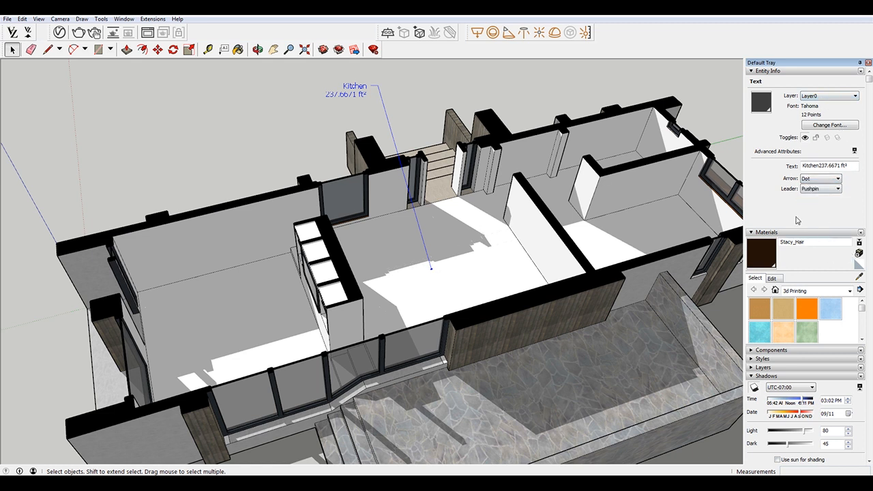
left_click(838, 189)
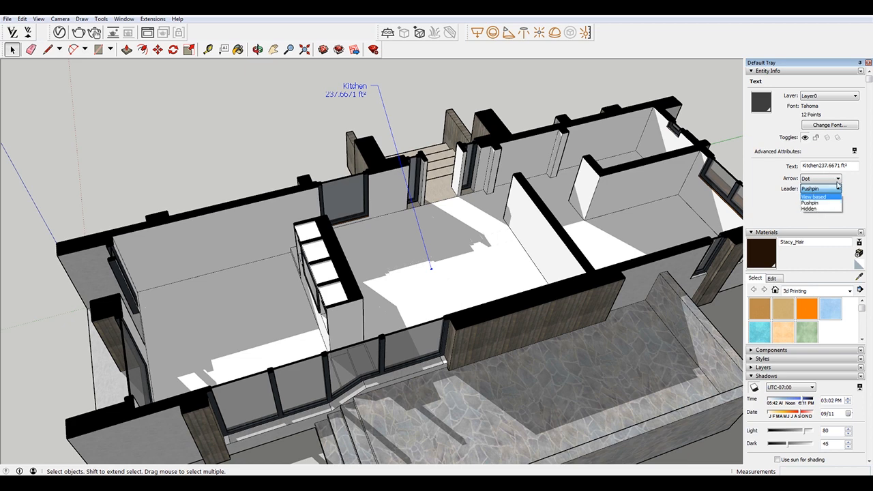
Set the Kitchen label's font to Throw My Hands Up in the Air, 14 pt.
left_click(829, 125)
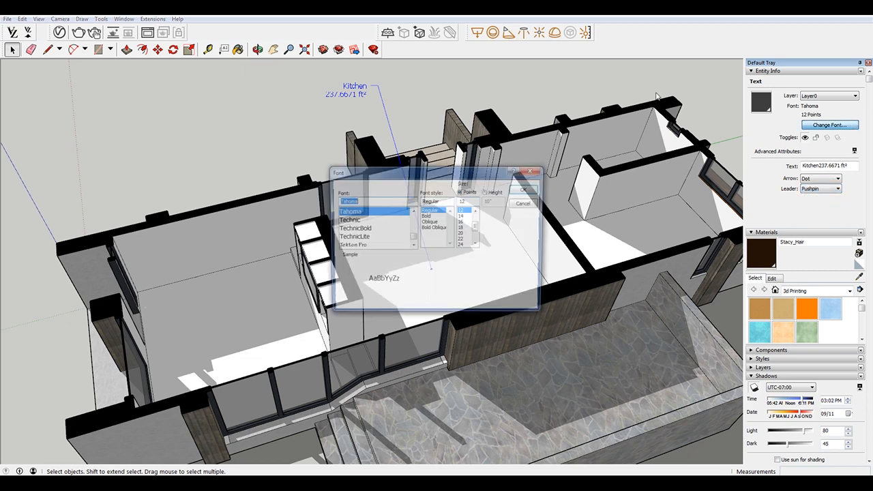
left_click(350, 243)
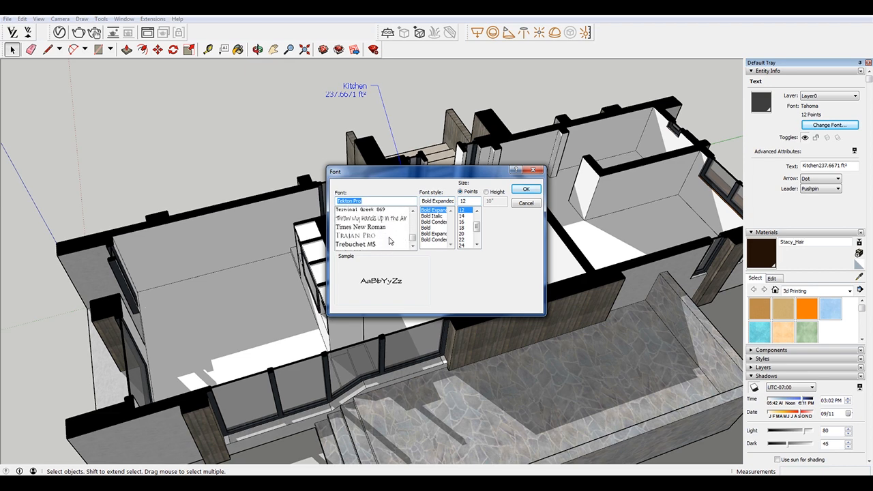
left_click(371, 229)
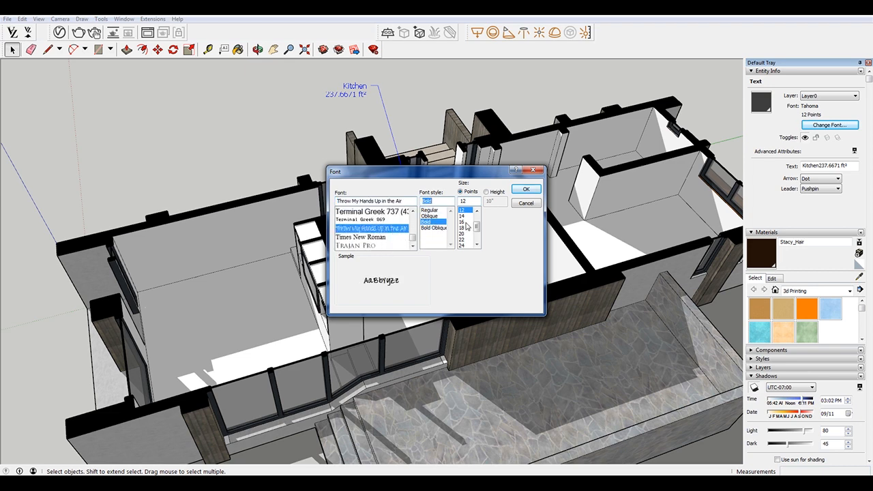
left_click(525, 189)
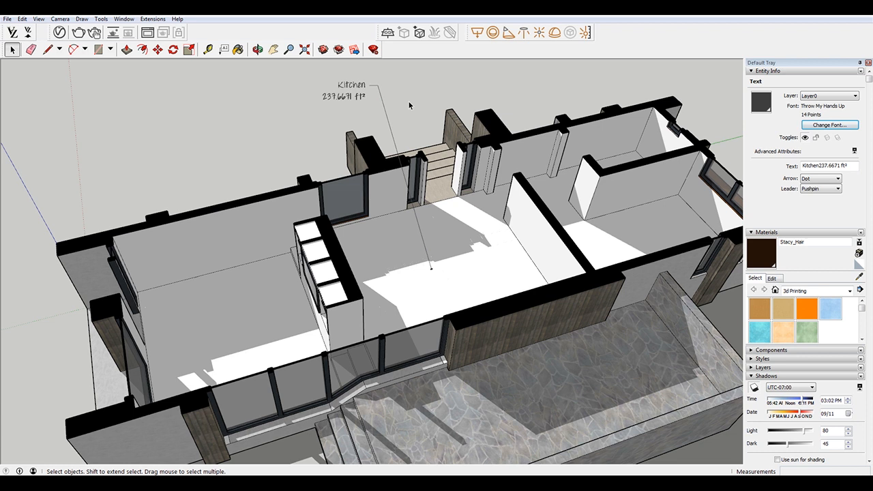
Label the left room's floor with its 198.056 ft² area.
left_click(409, 106)
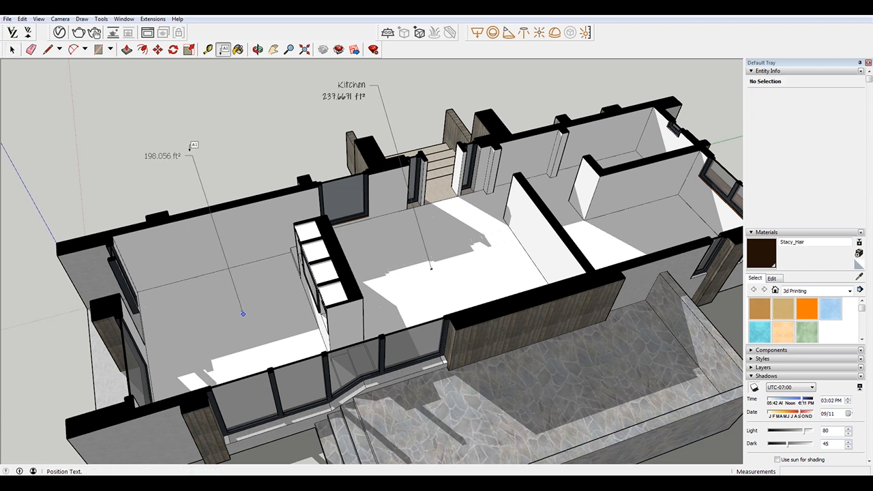
left_click(11, 49)
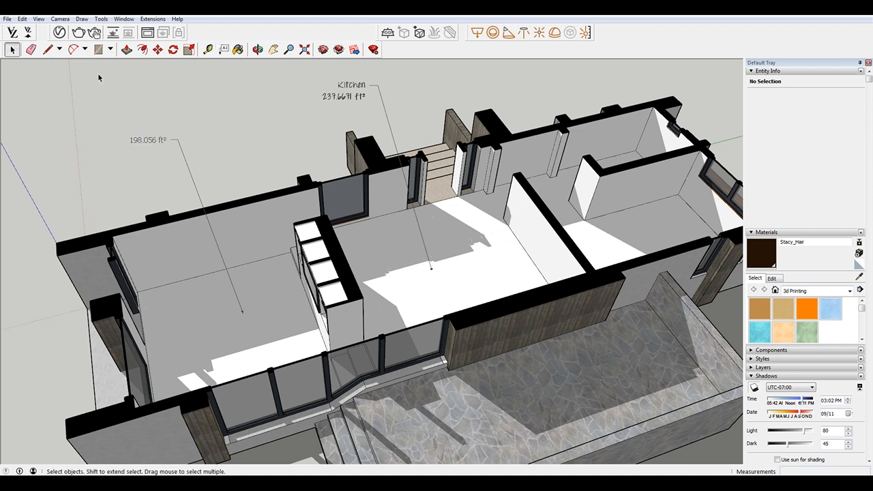
mouse_move(381, 125)
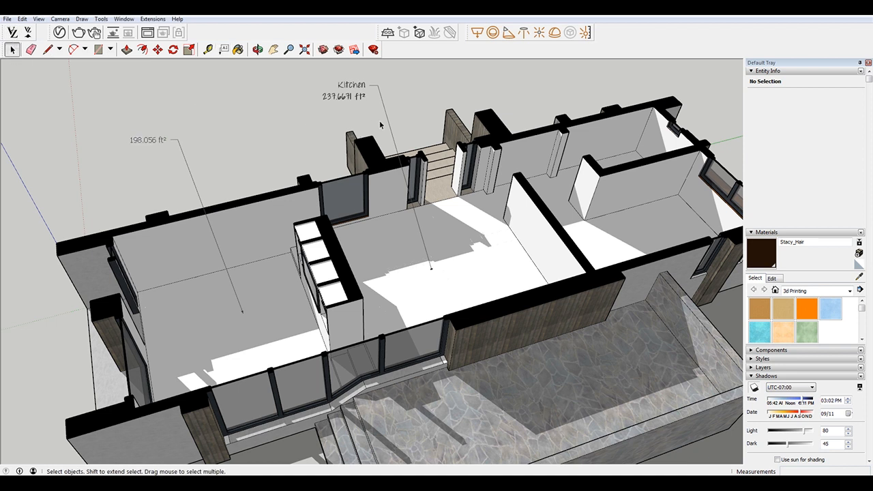
left_click(124, 19)
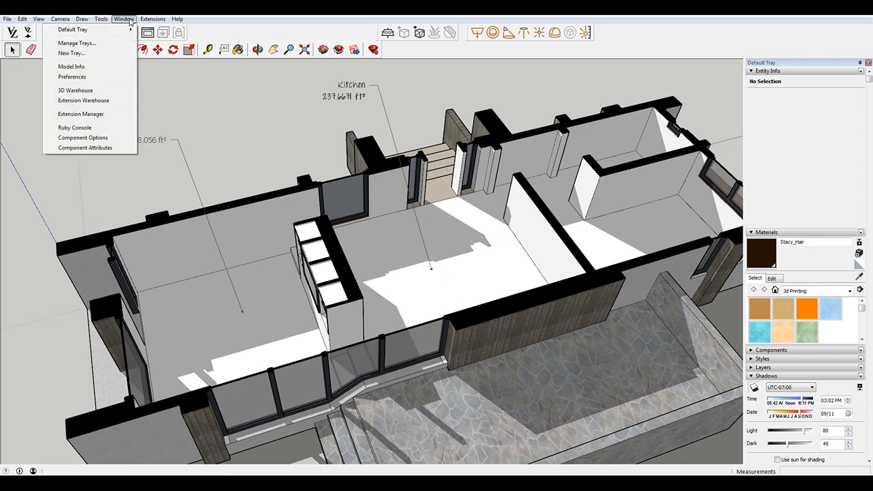
Set the model's default leader-text font to Throw My Hands Up in the Air instead of Tahoma.
left_click(71, 67)
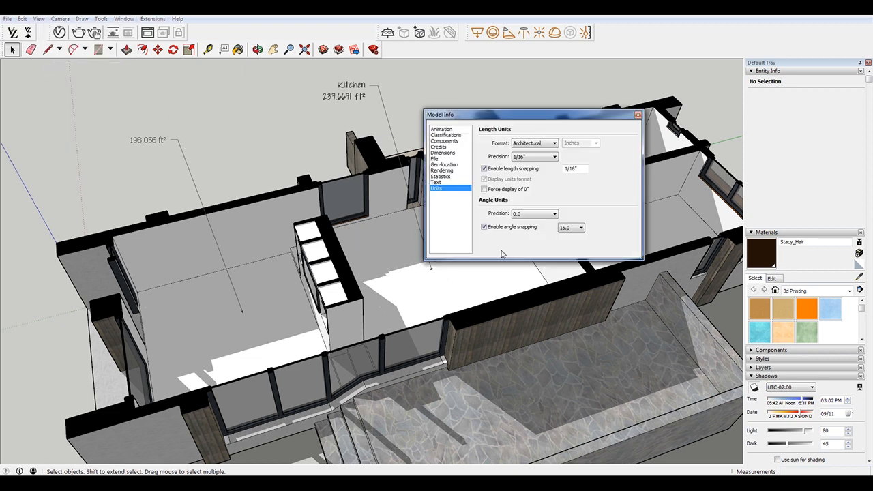
left_click(436, 182)
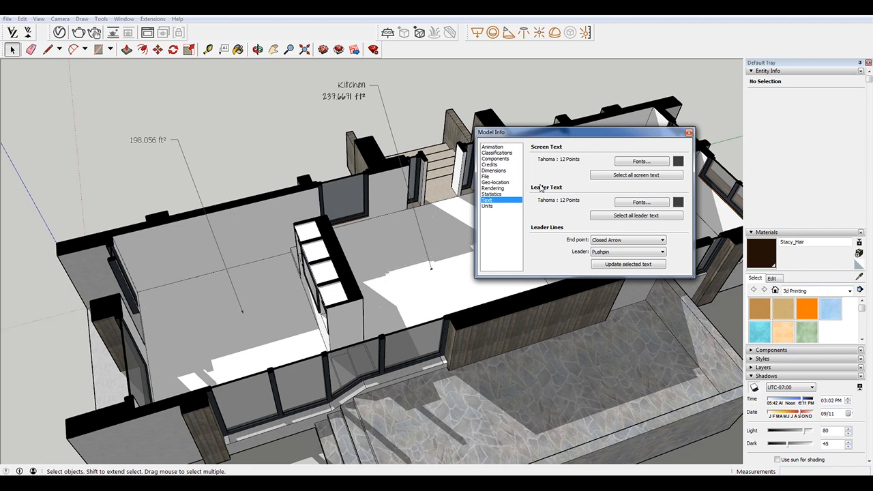
left_click(640, 161)
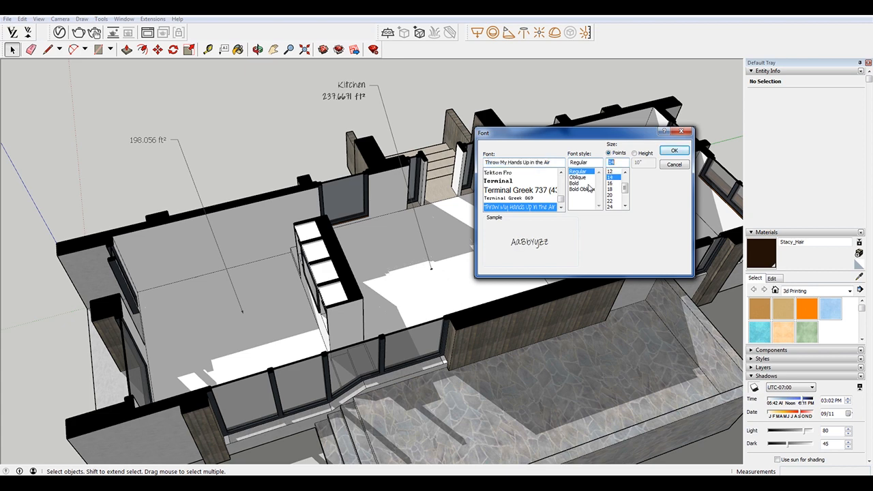
left_click(674, 164)
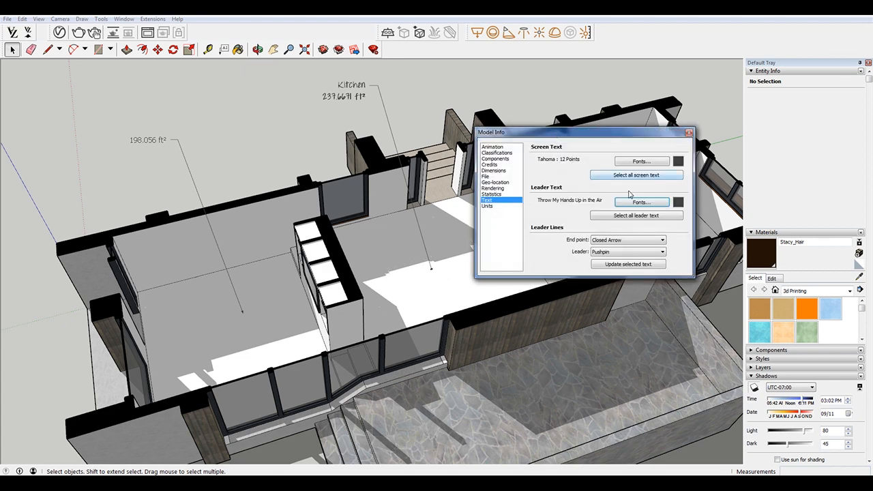
mouse_move(585, 198)
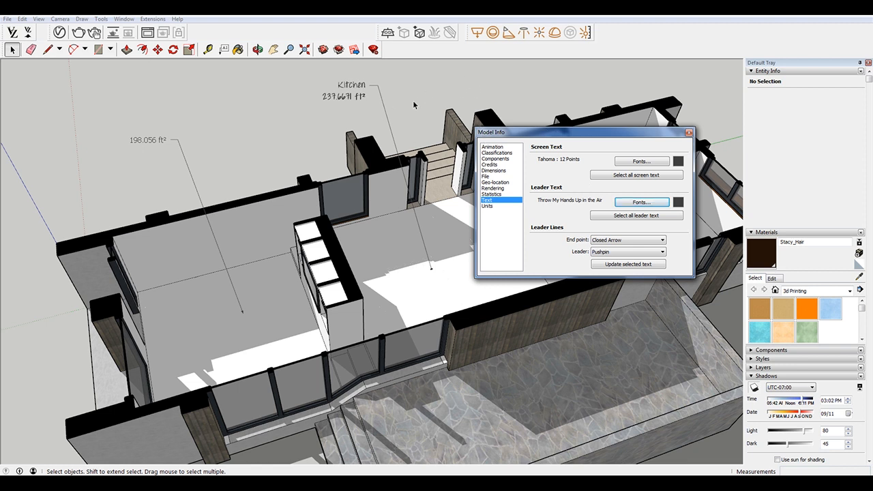
mouse_move(344, 109)
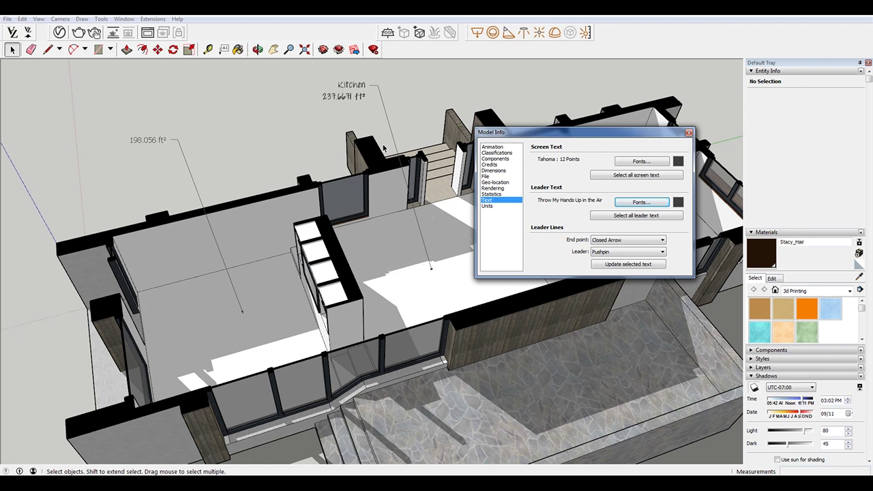
mouse_move(515, 168)
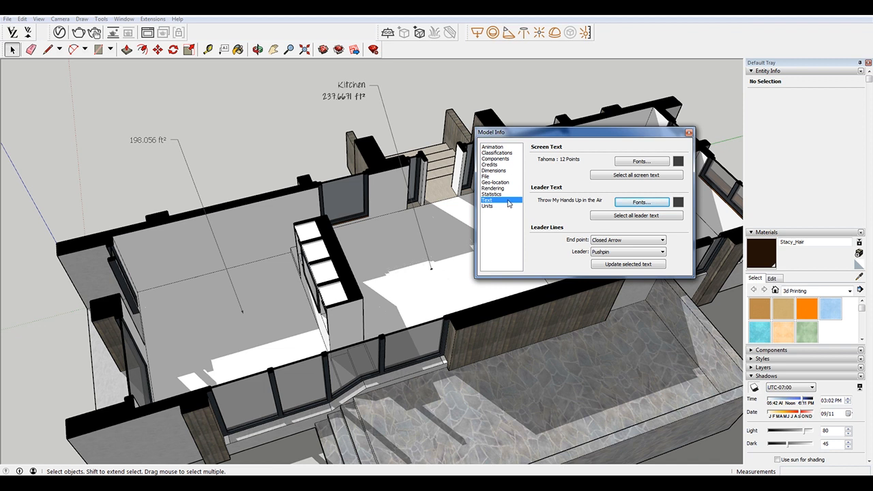
mouse_move(507, 218)
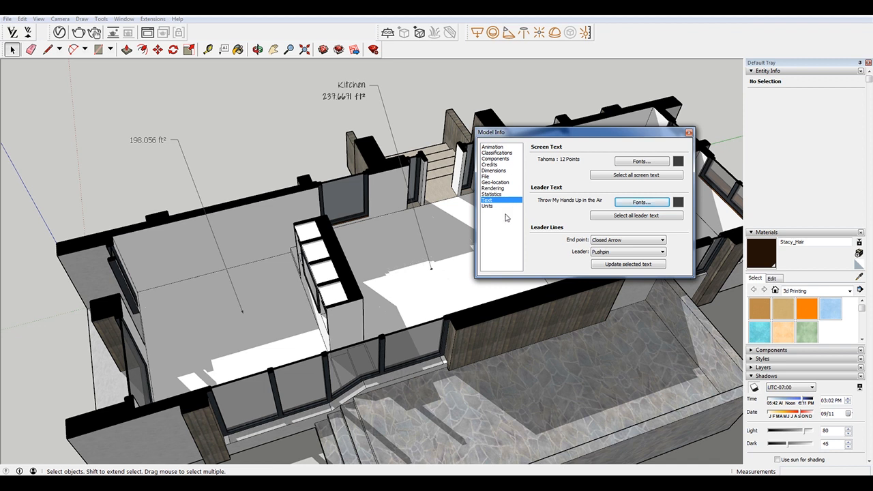
mouse_move(477, 217)
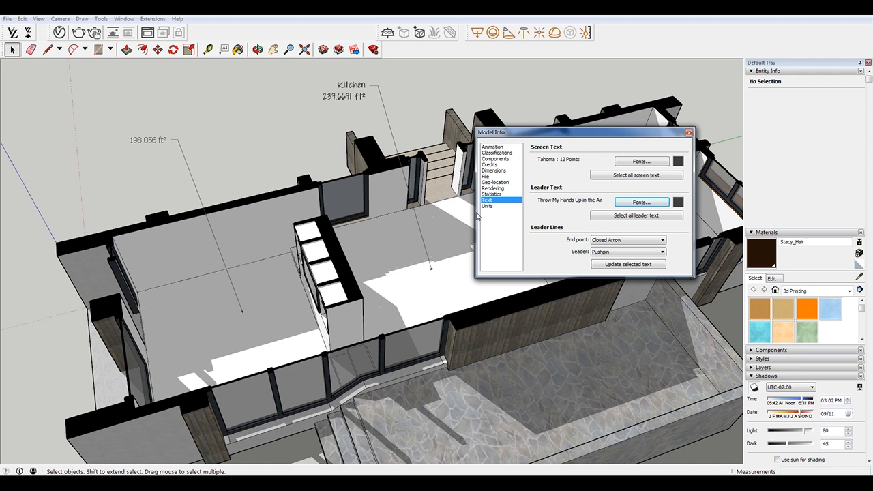
Set model length units to Decimal feet with four-decimal precision.
left_click(488, 205)
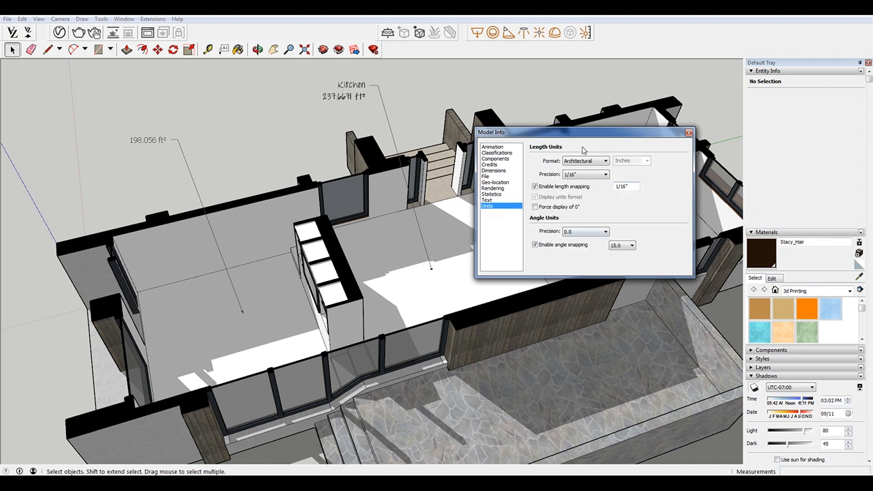
mouse_move(582, 167)
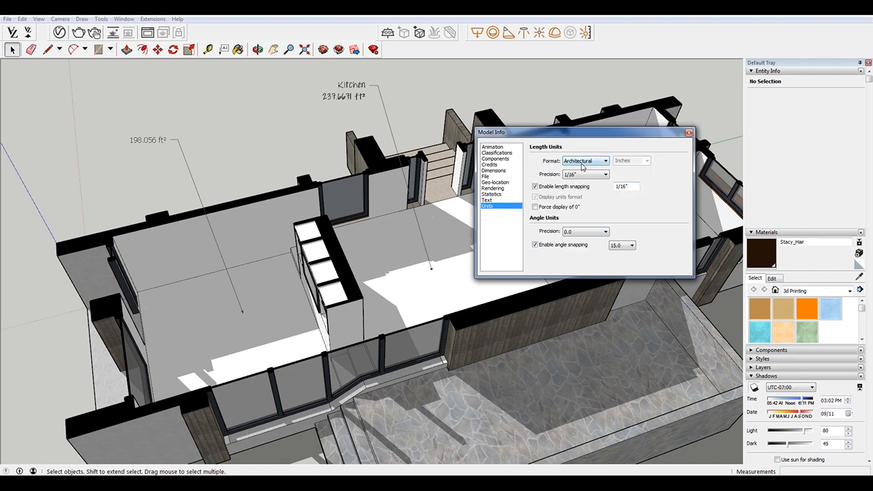
left_click(584, 161)
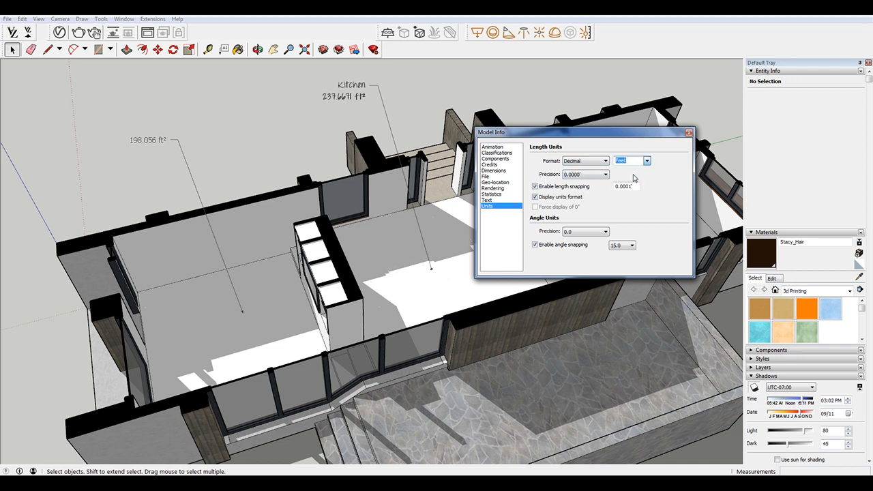
left_click(605, 174)
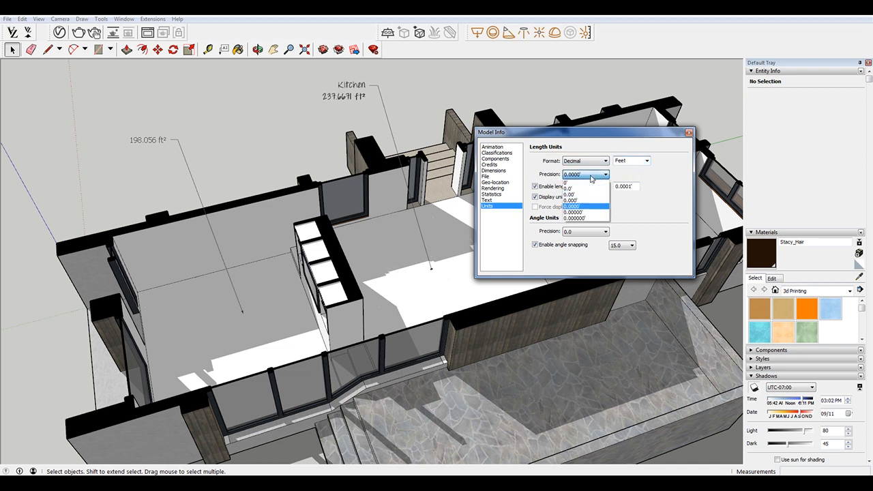
left_click(569, 181)
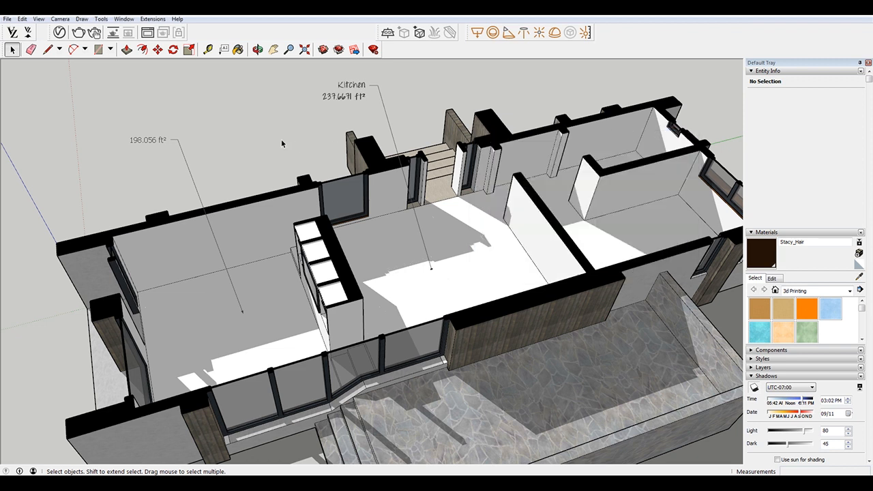
Add a leader label on the living room floor reading 'Living Room' over 198 ft².
left_click(224, 49)
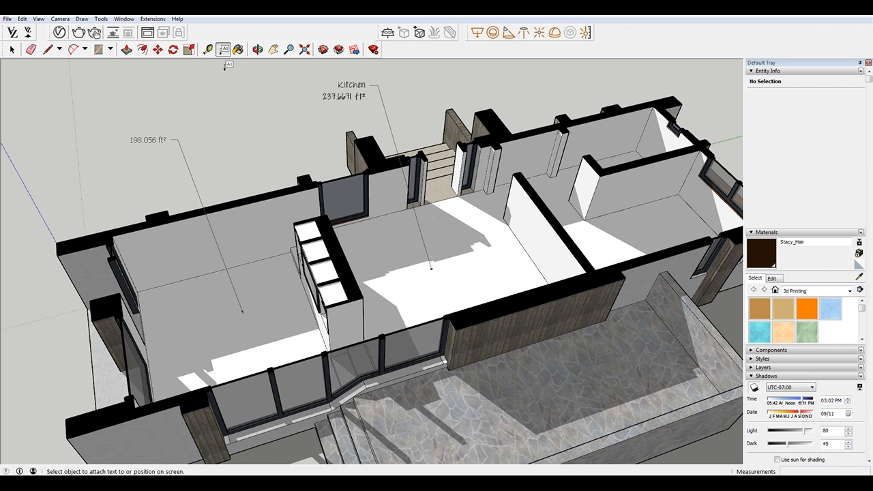
left_click(264, 301)
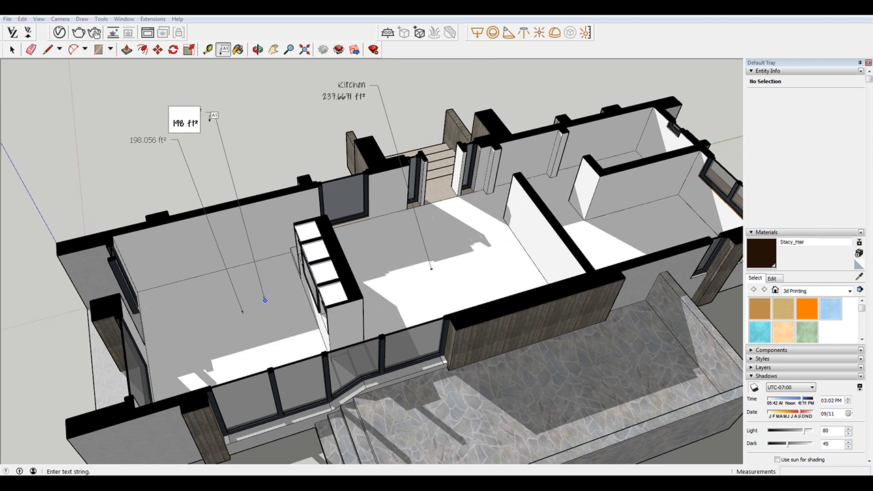
type("Living Room")
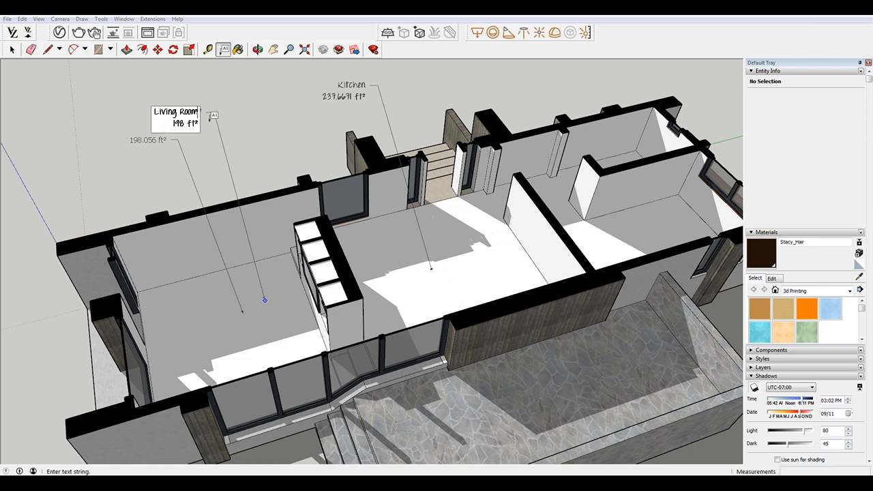
left_click(11, 49)
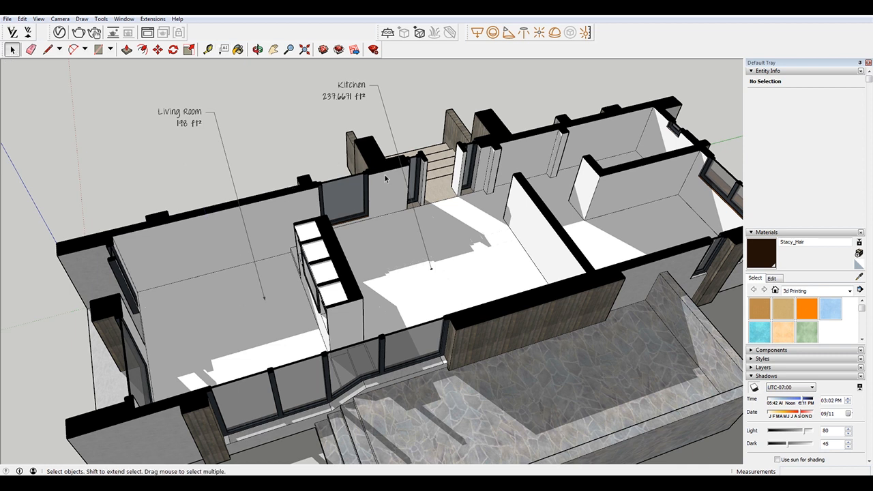
mouse_move(319, 107)
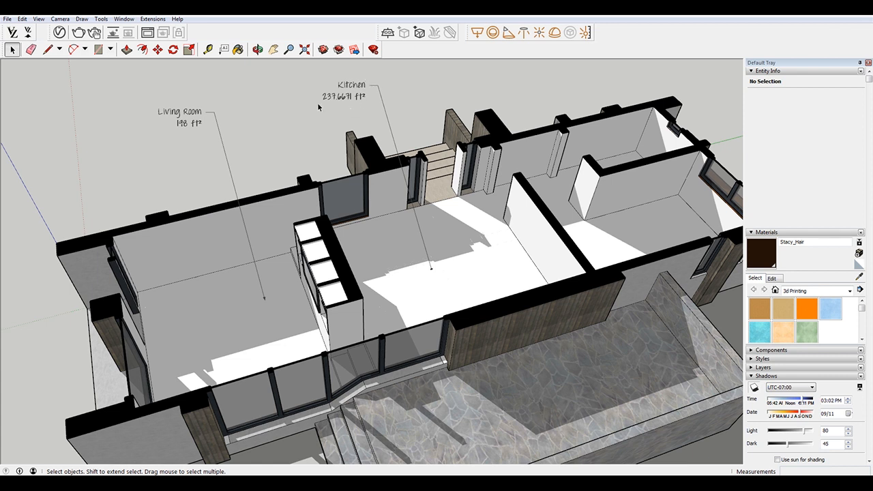
mouse_move(333, 99)
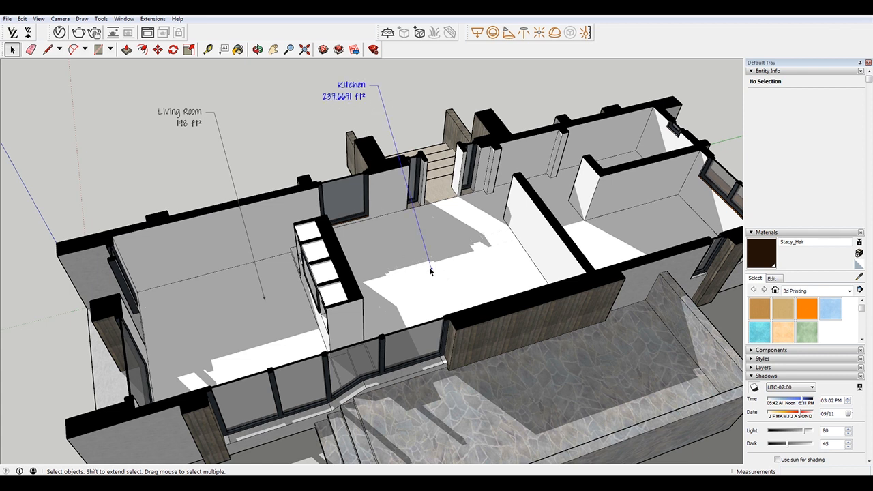
Read the kitchen floor's area and change the Kitchen label text to 238 ft².
left_click(351, 88)
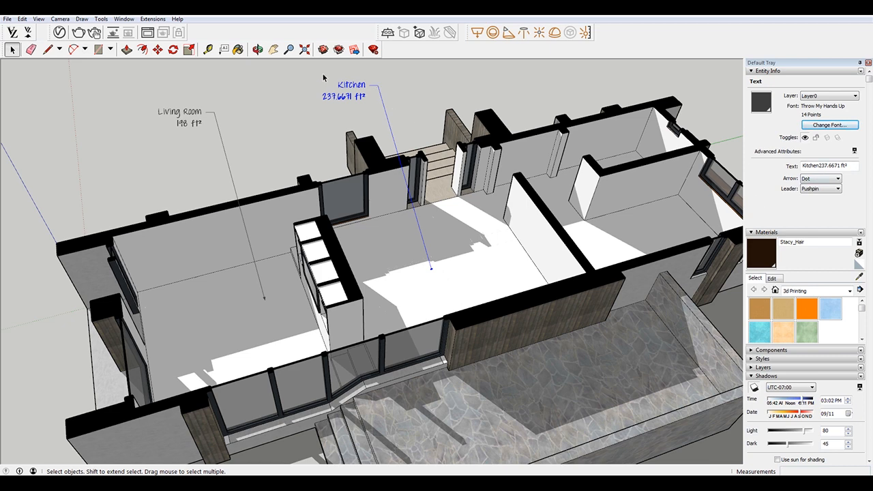
left_click(266, 305)
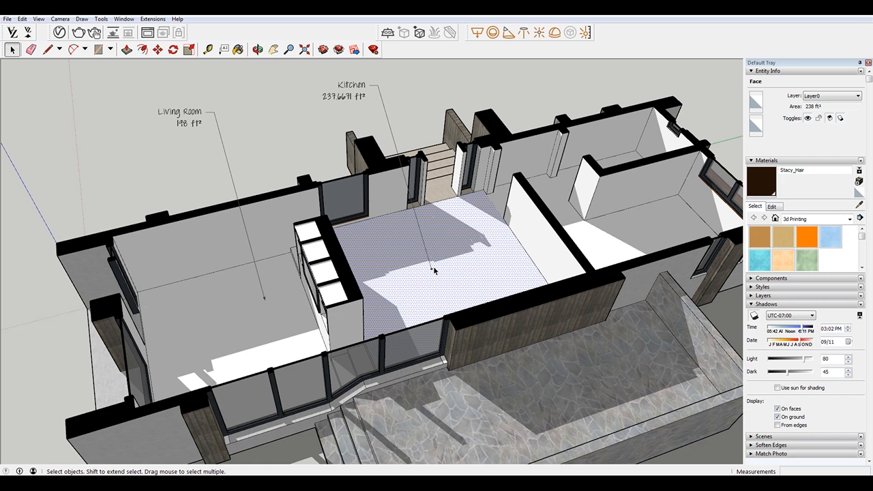
left_click(352, 89)
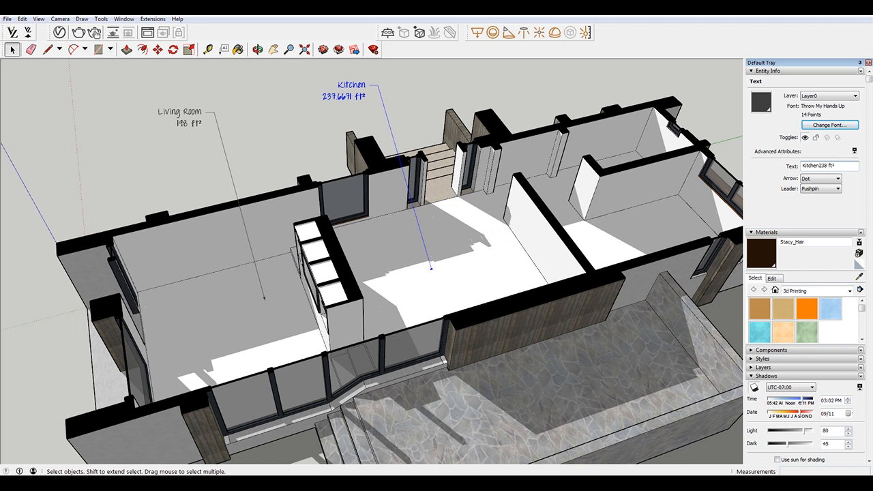
left_click(516, 84)
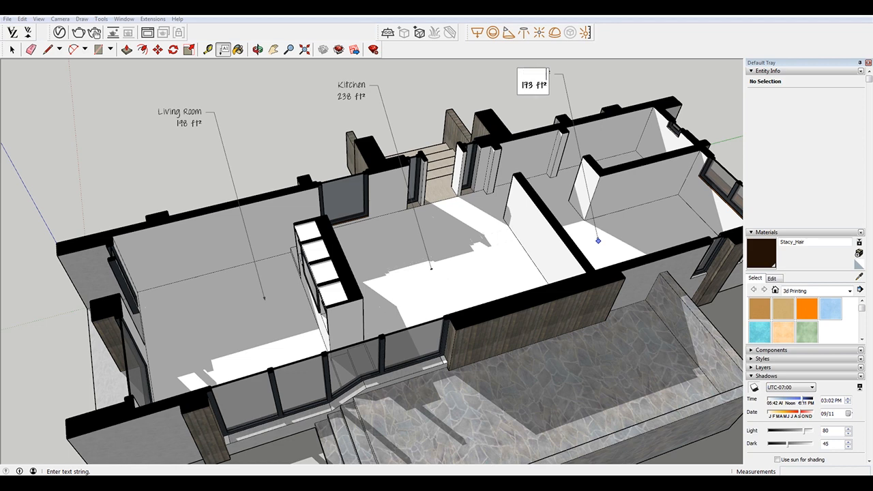
Type the Bedroom label, then attach a Bathroom label to the bathroom floor.
type("Bedroom")
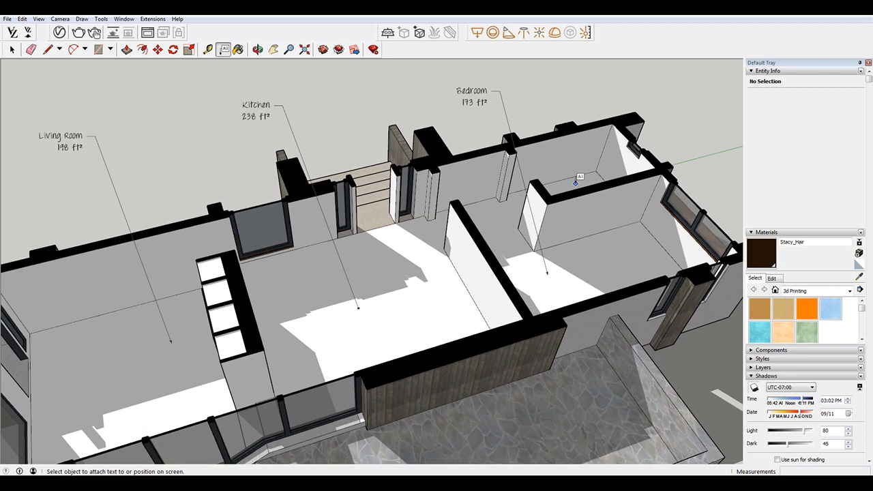
left_click(575, 182)
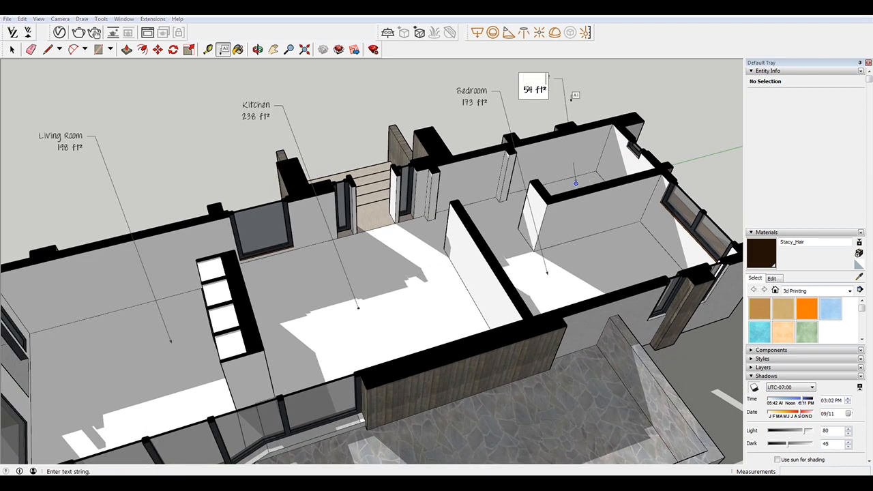
type("Bathroom")
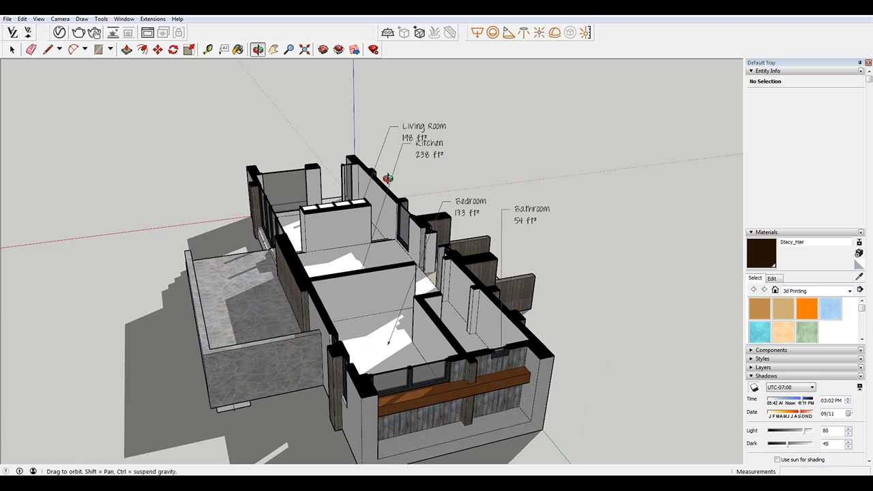
Drag the Bedroom 173 ft² label text clear of the Bathroom label.
left_click(12, 49)
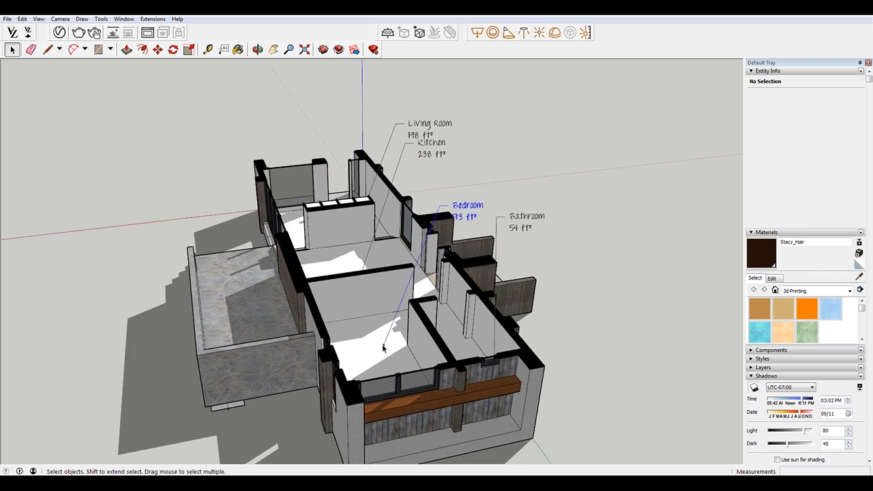
left_click(461, 217)
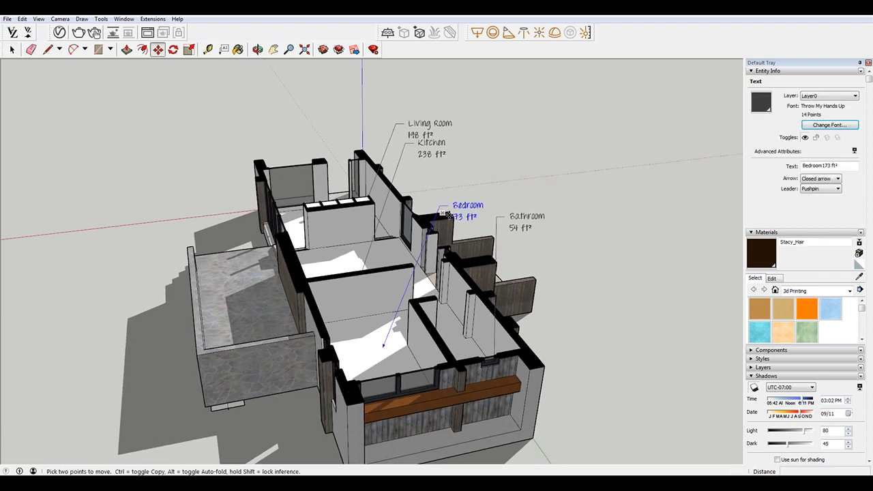
left_click_drag(451, 212, 497, 204)
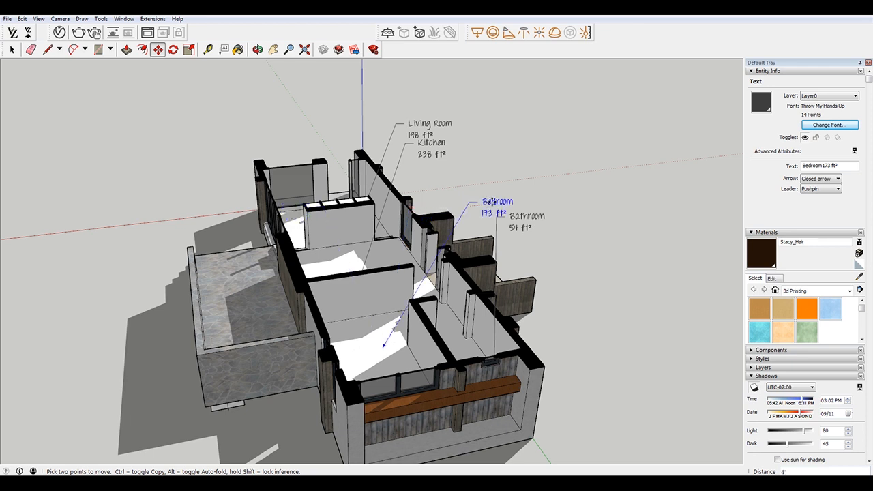
left_click_drag(495, 205, 446, 188)
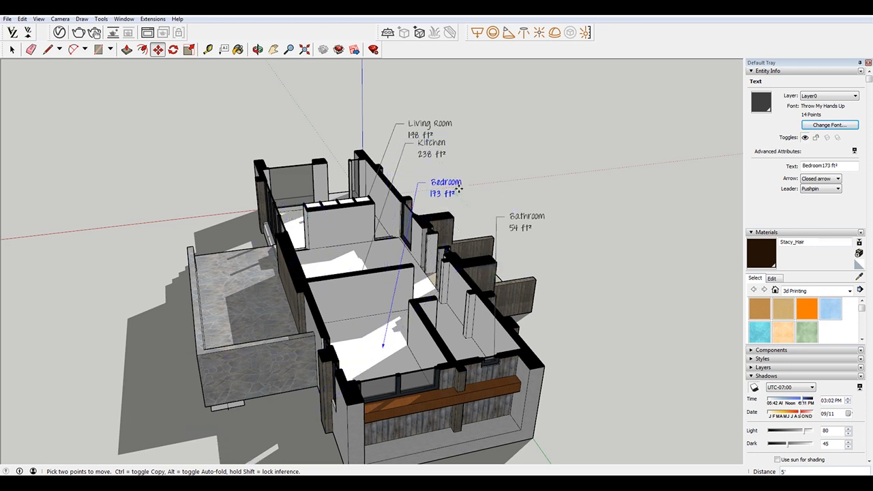
left_click_drag(445, 188, 470, 184)
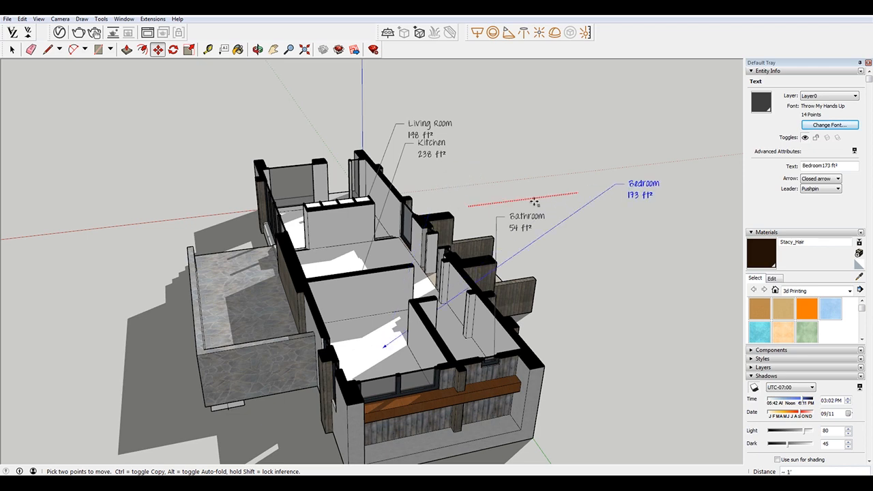
left_click_drag(641, 189, 457, 198)
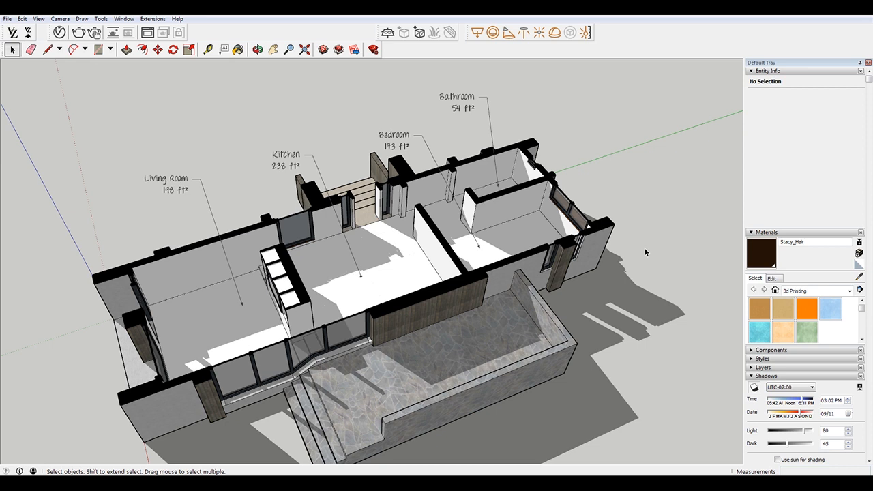
mouse_move(646, 253)
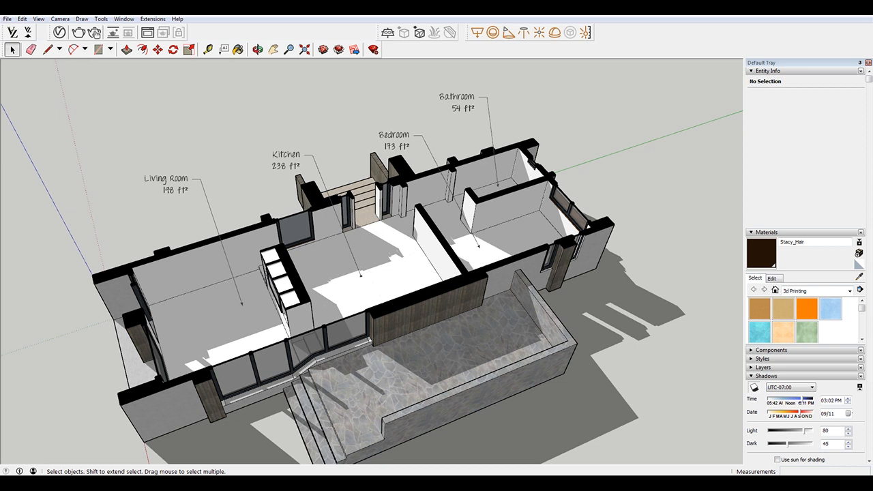